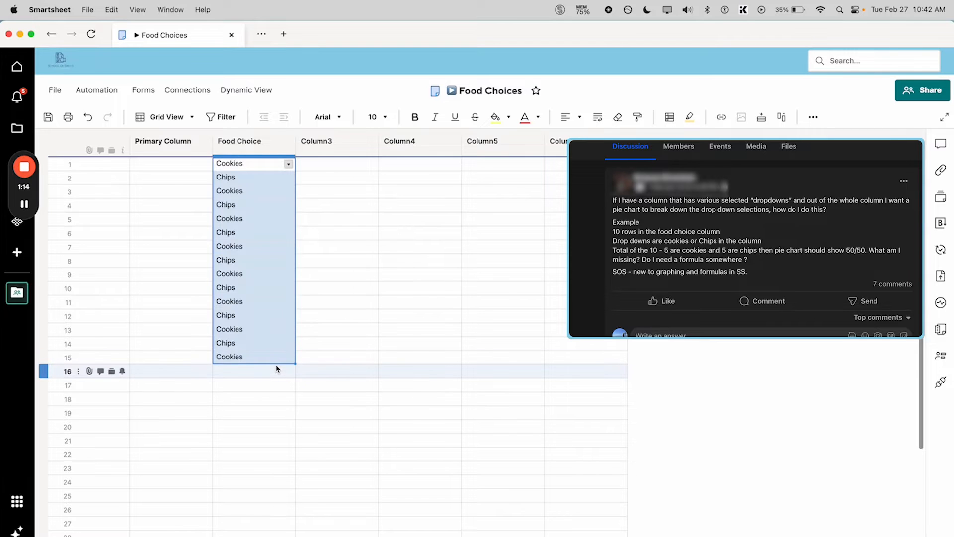
Add a sixteenth food entry and delete the unused columns, keeping Primary Column and Food Choice
click(226, 369)
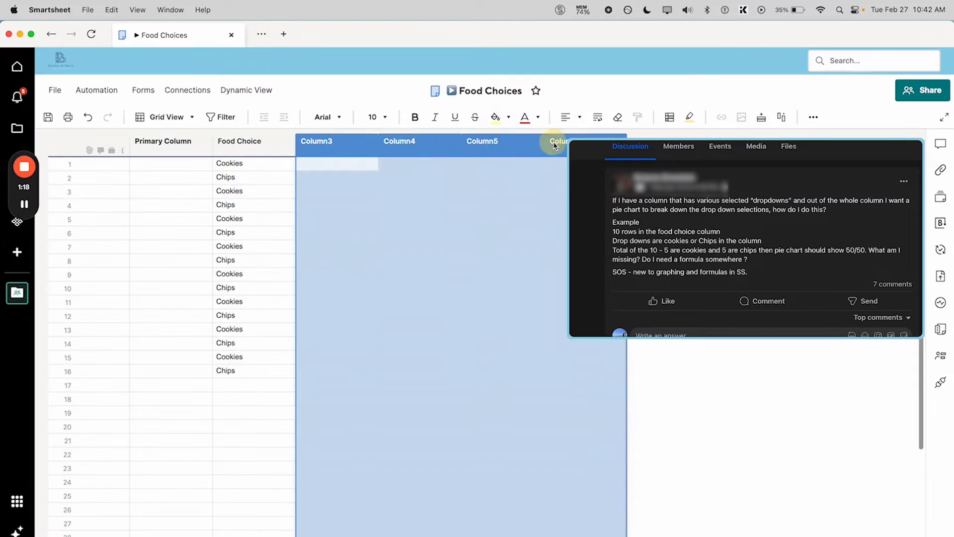
click(162, 141)
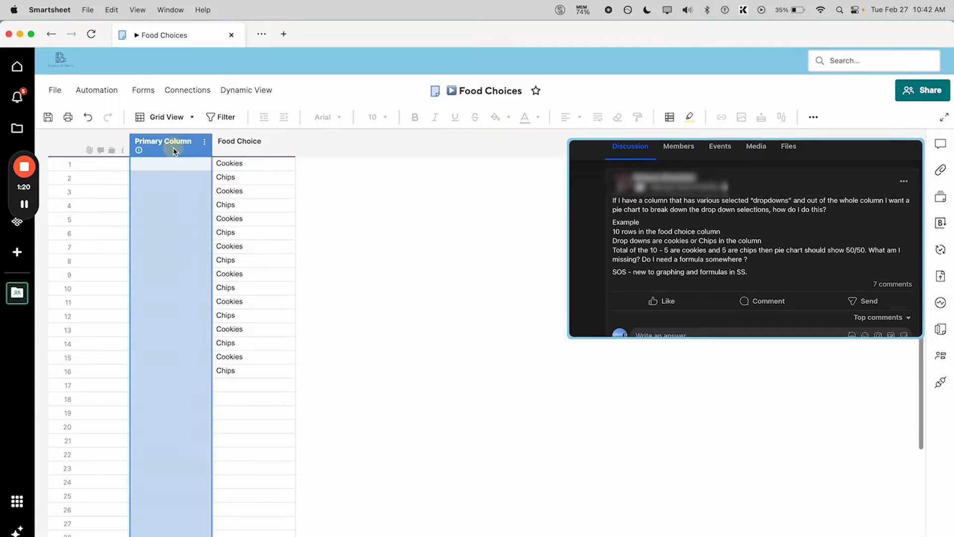
click(48, 117)
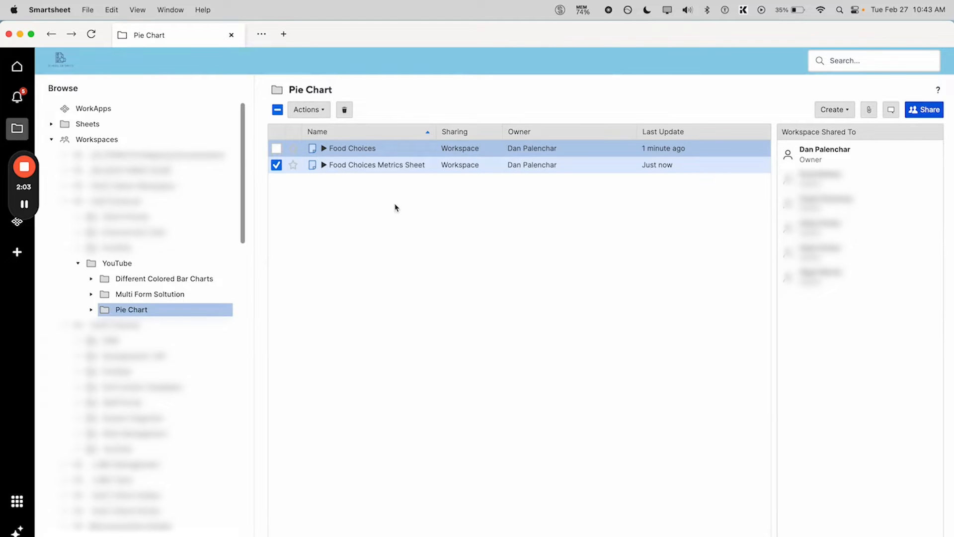
Open the Food Choices Metrics Sheet and select the empty Value cell beside Cookies
double_click(376, 164)
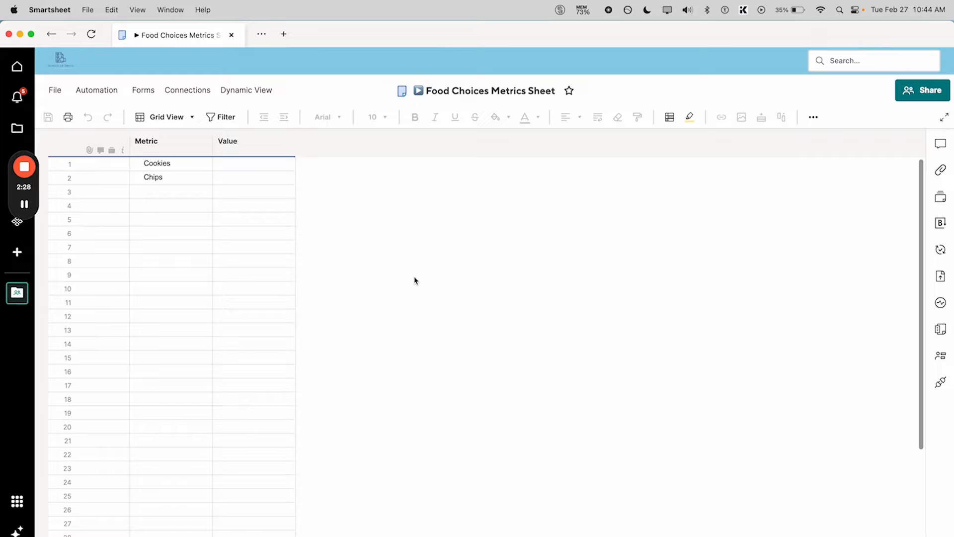
click(254, 163)
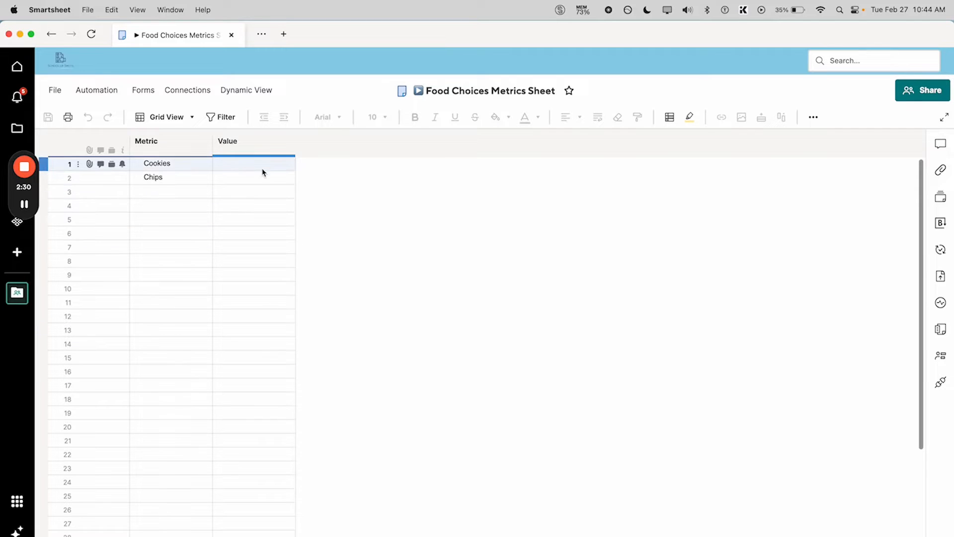
click(255, 163)
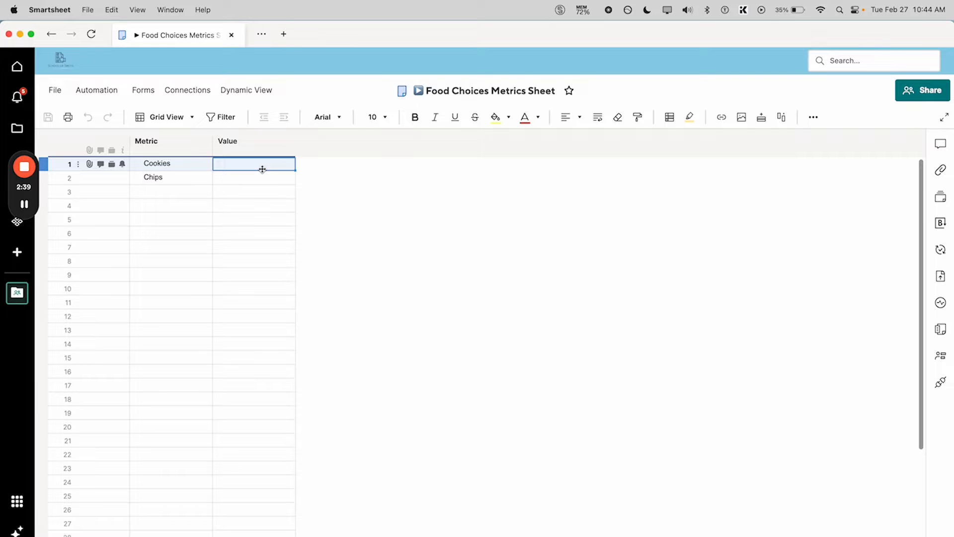
click(146, 140)
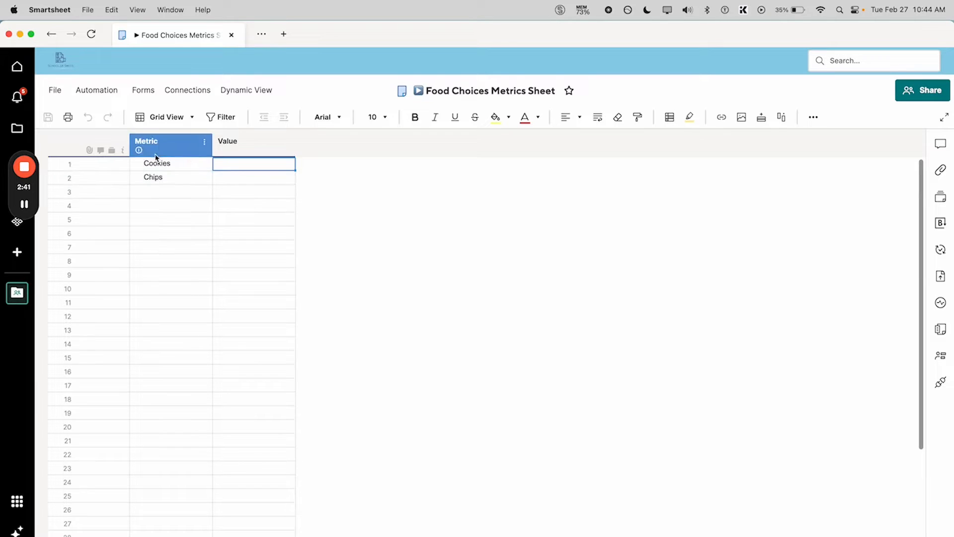
Open the Food Choices sheet in a second browser tab, then return to the metrics sheet
click(283, 34)
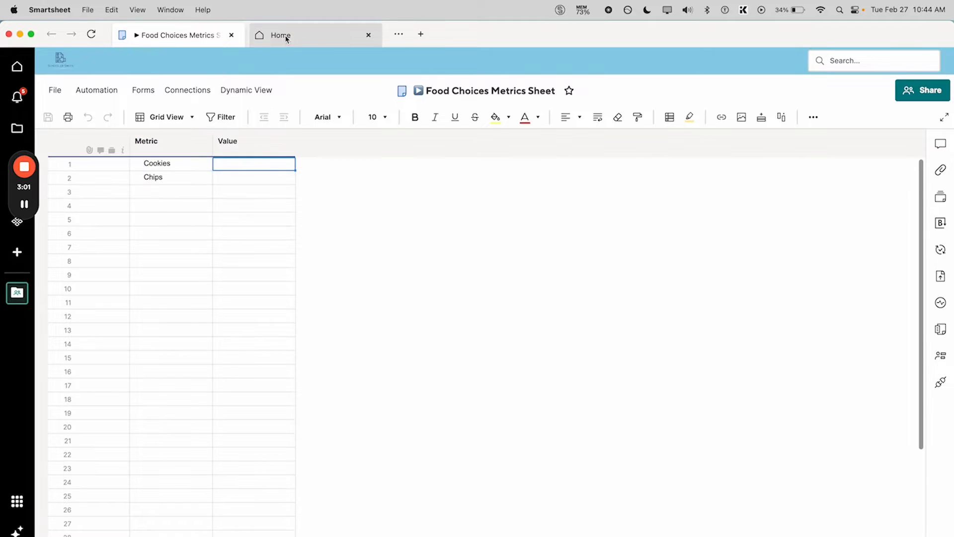
click(280, 34)
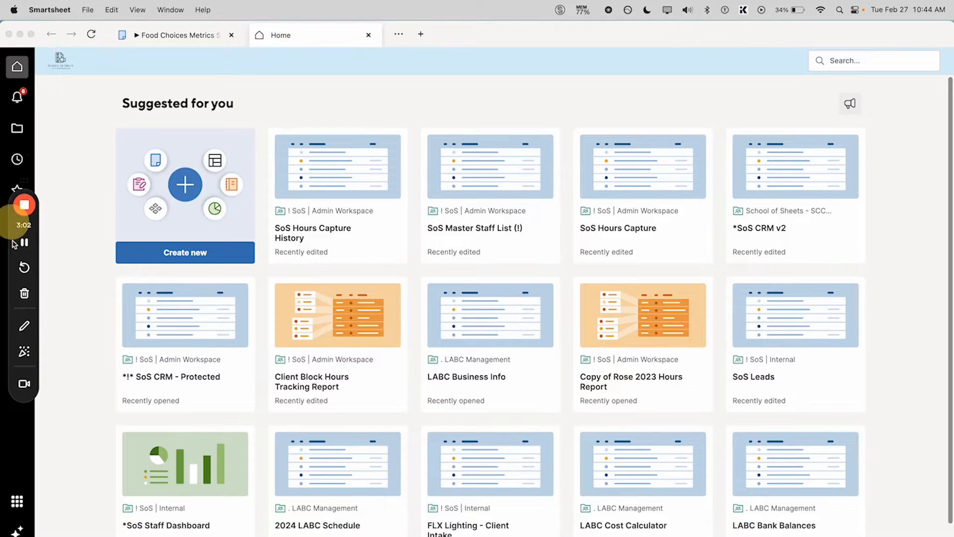
click(17, 159)
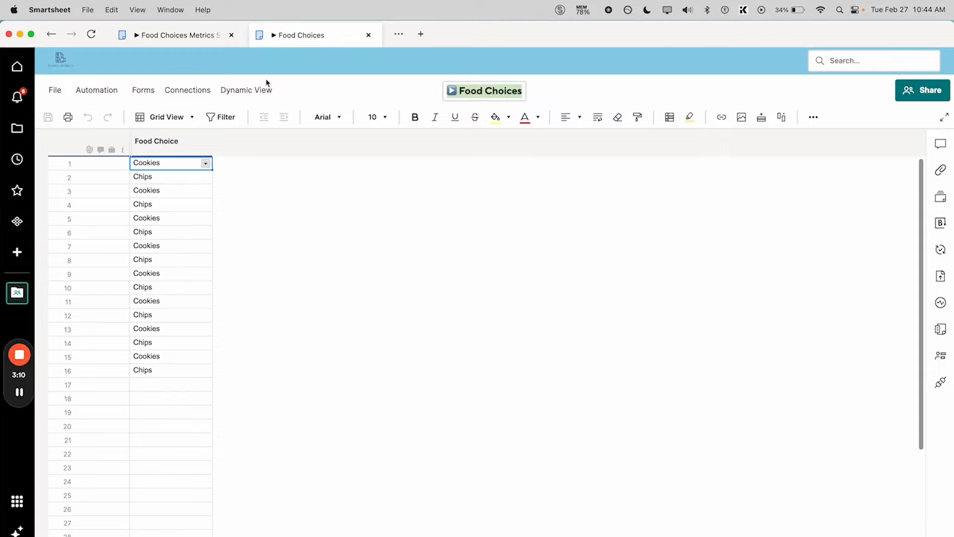
click(177, 35)
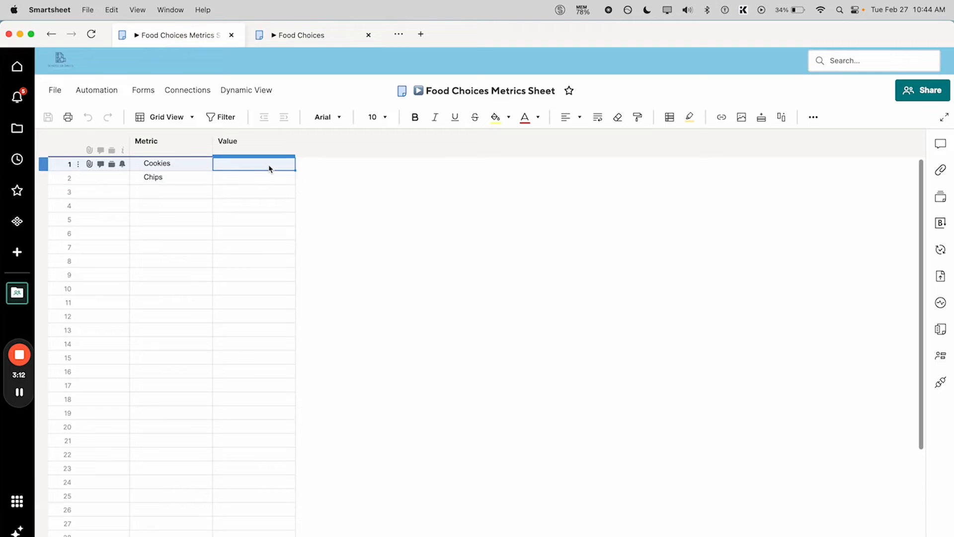
Start =COUNTIF( and reference the Food Choice column of Food Choices as FoodChoices_FoodChoice
text(=cou)
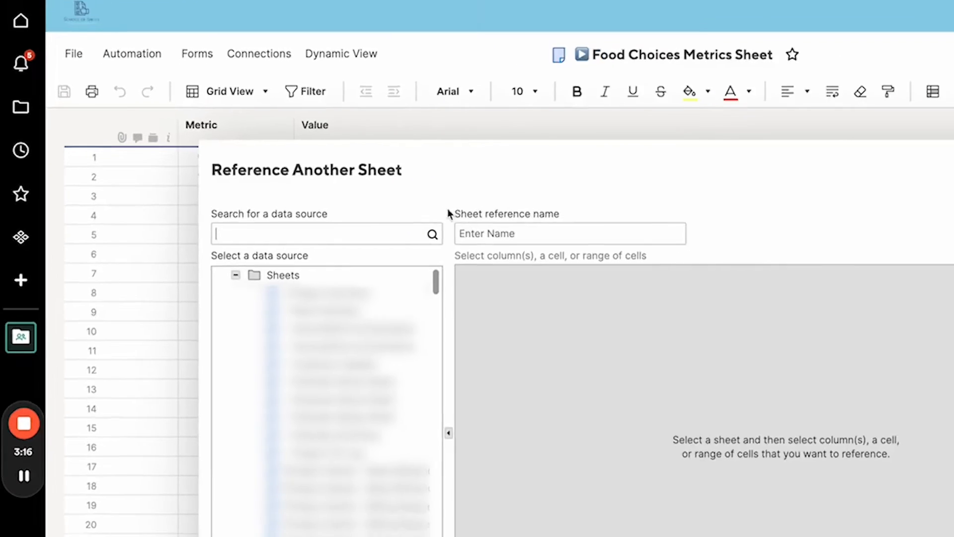
text(Food Choices)
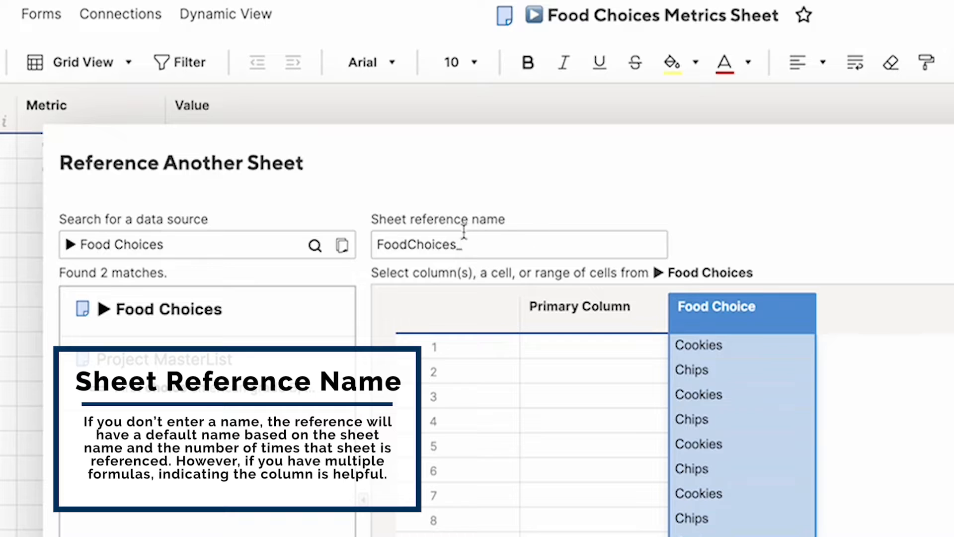
text(Food)
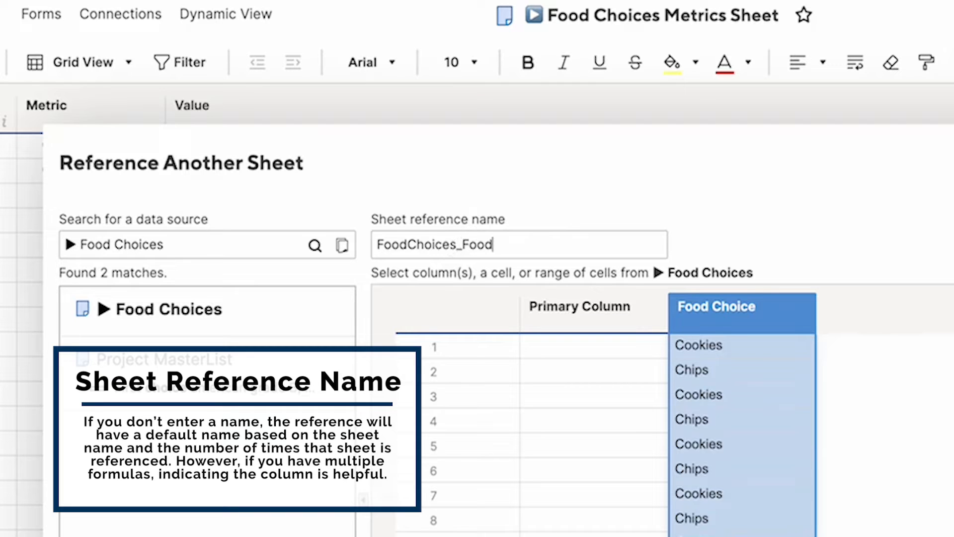
text(Choice)
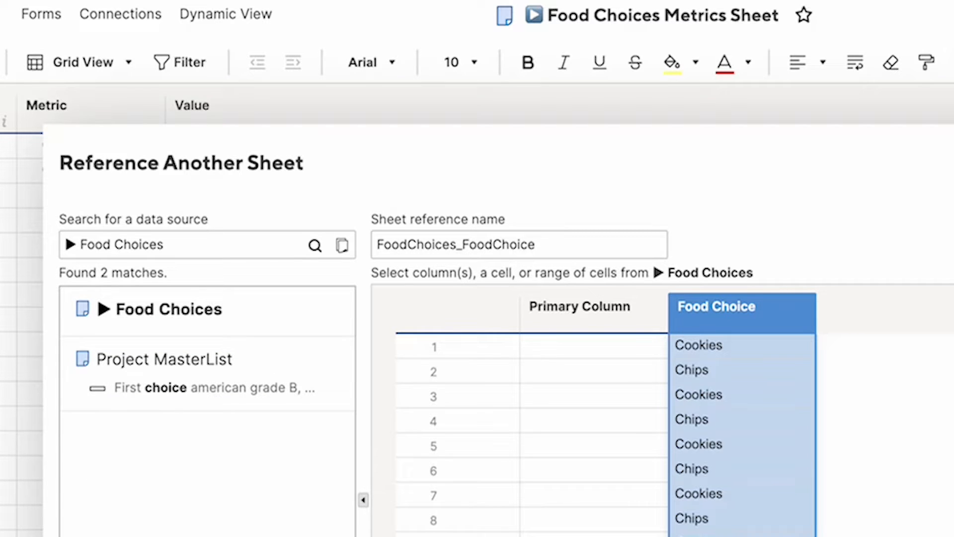
click(763, 495)
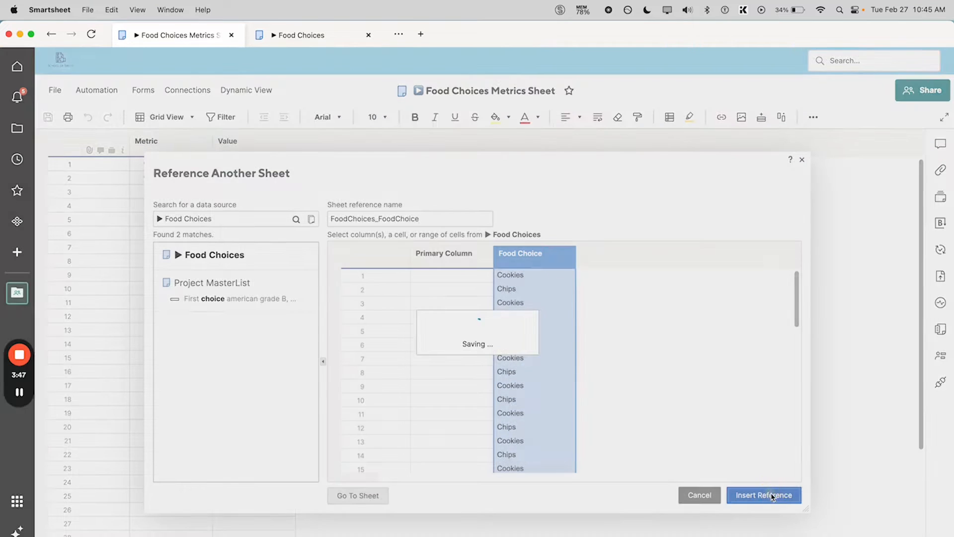
Complete COUNTIF with Metric@row (the Cookies cell) as criterion, returning 8 for Cookies
click(764, 495)
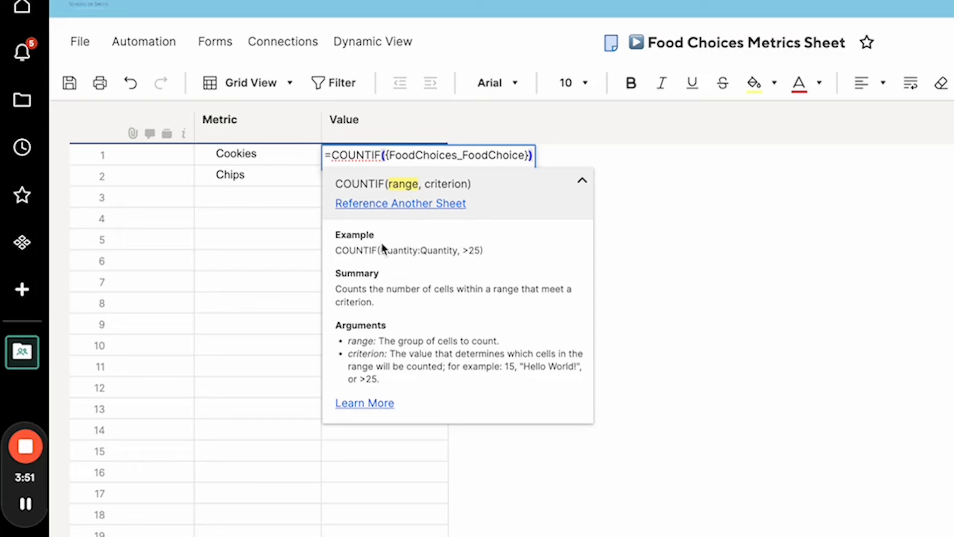
mouse_move(400, 191)
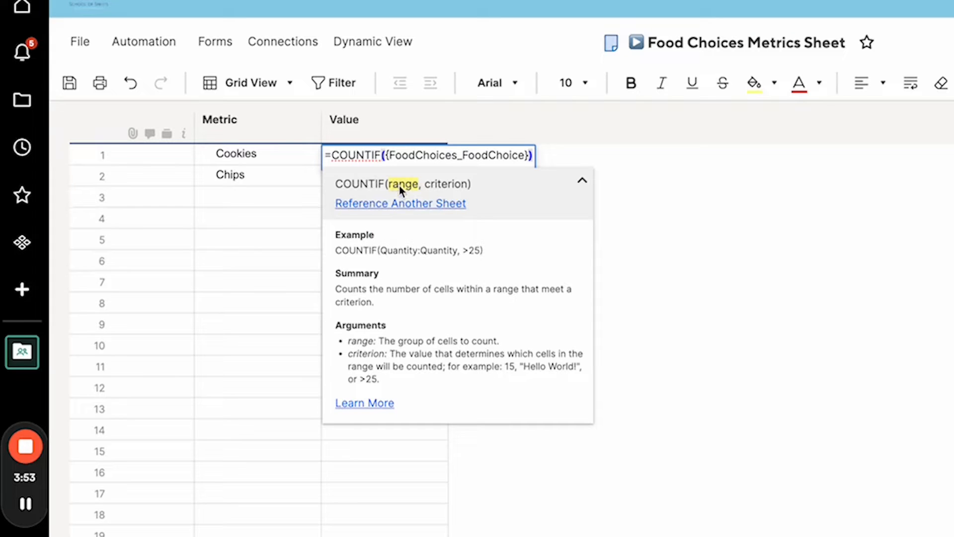
mouse_move(478, 177)
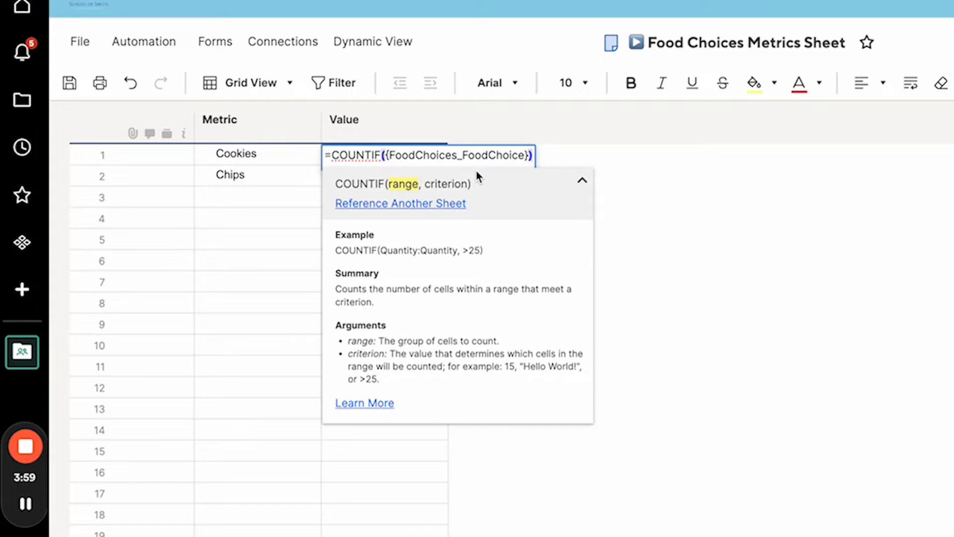
text(,)
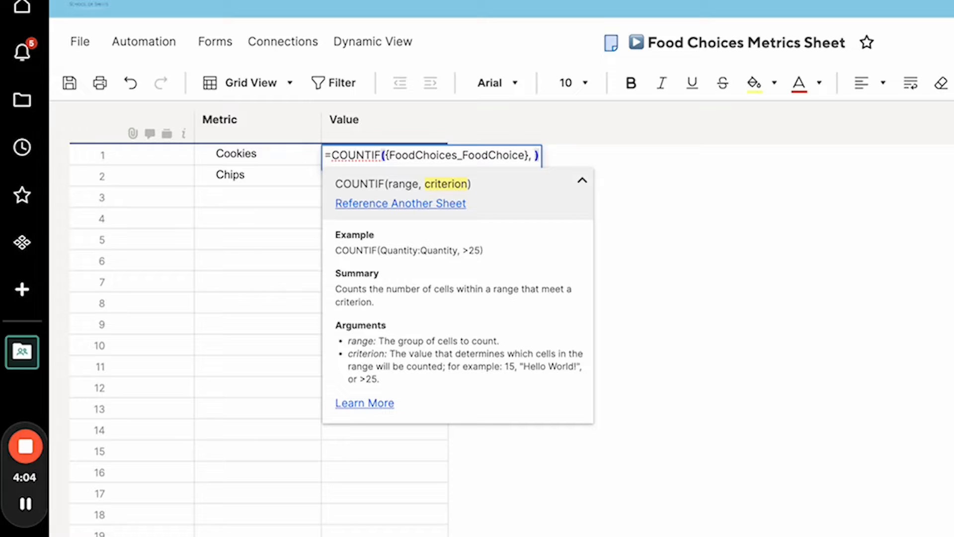
mouse_move(493, 186)
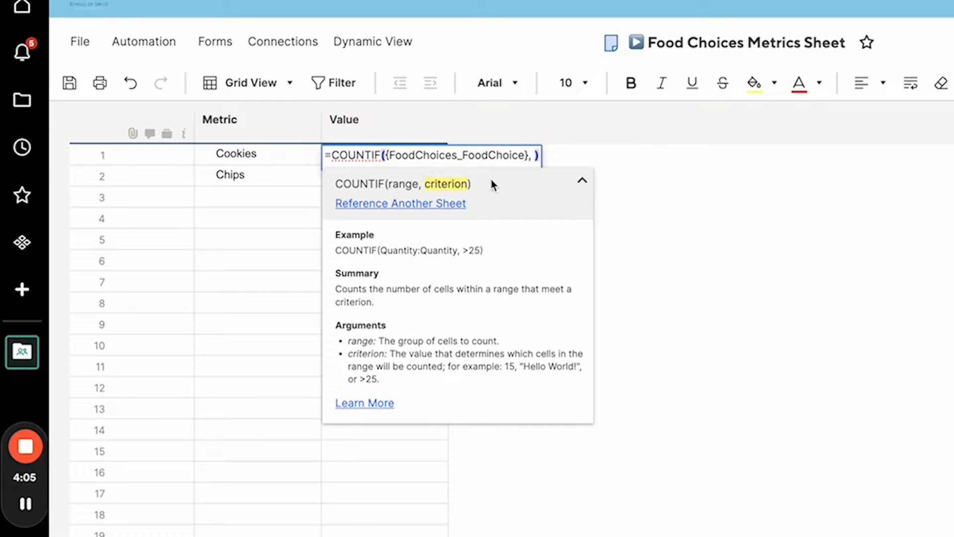
mouse_move(504, 190)
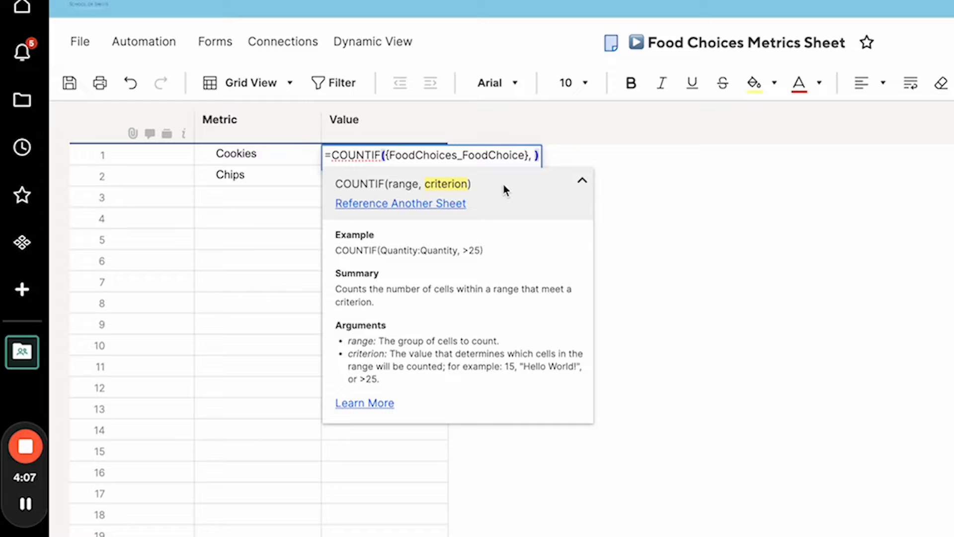
click(236, 153)
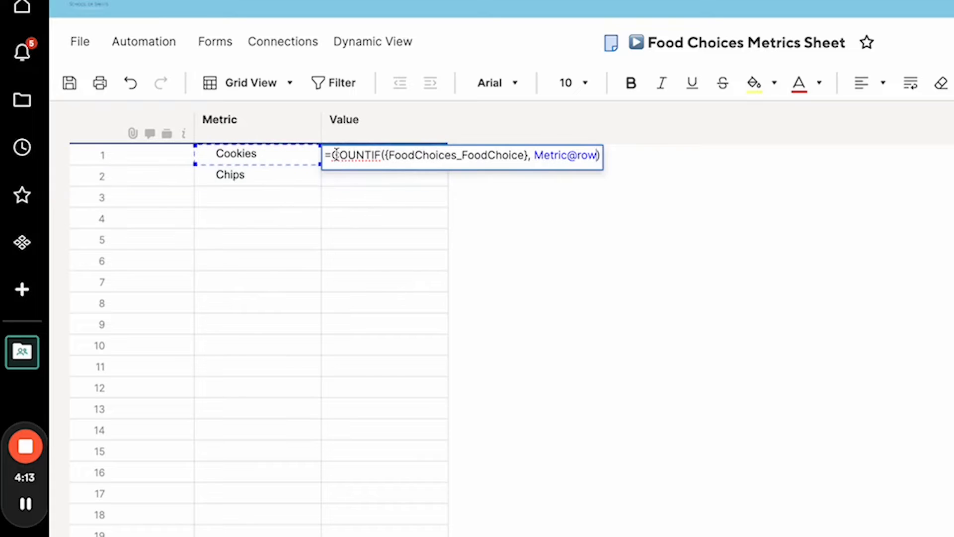
mouse_move(435, 192)
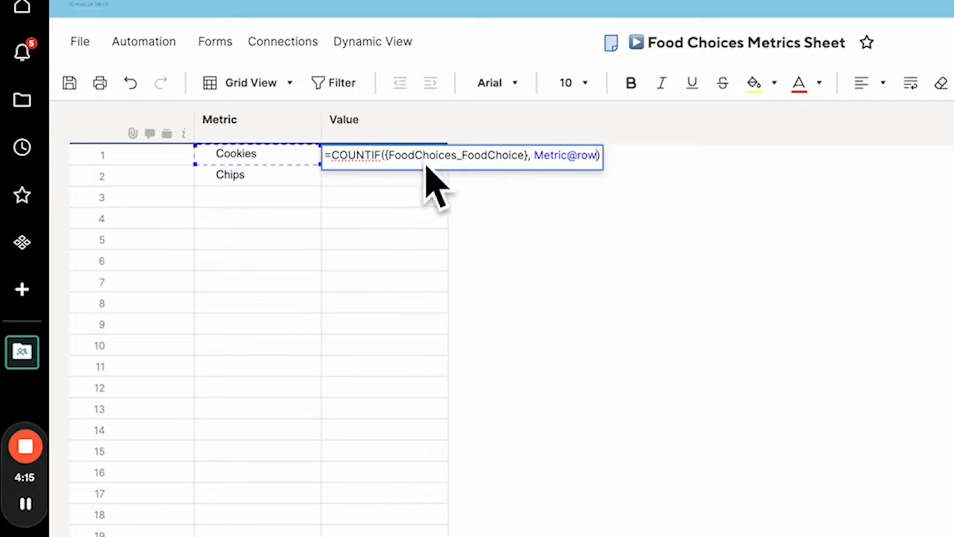
mouse_move(566, 132)
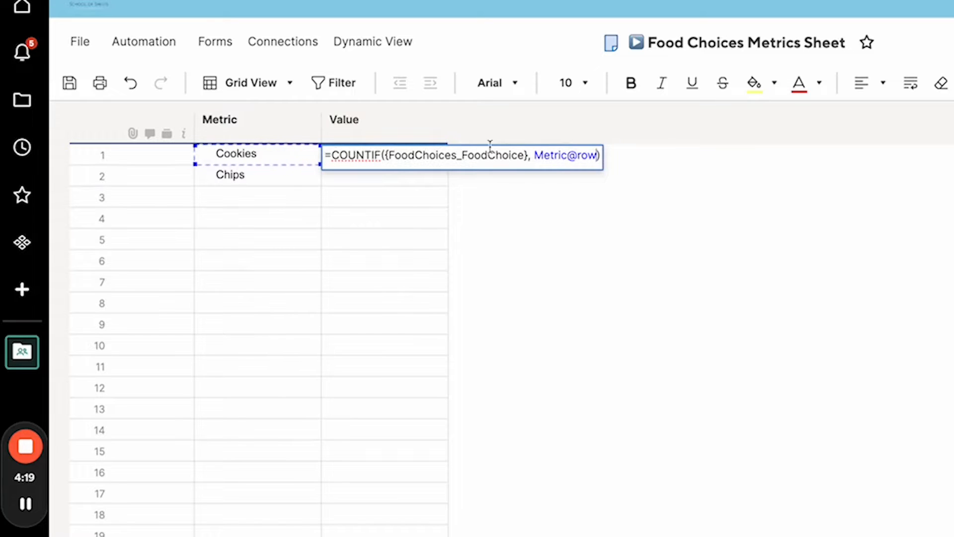
mouse_move(648, 124)
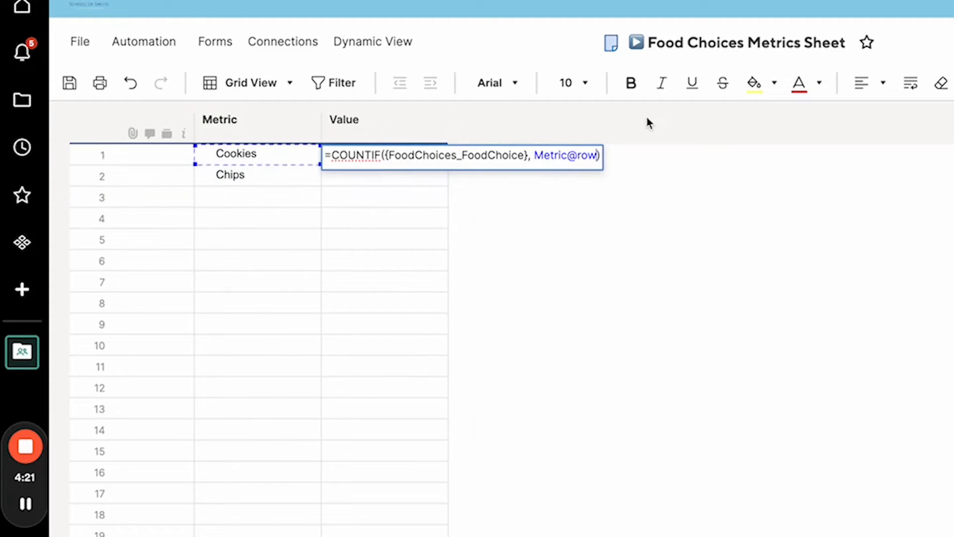
key(Return)
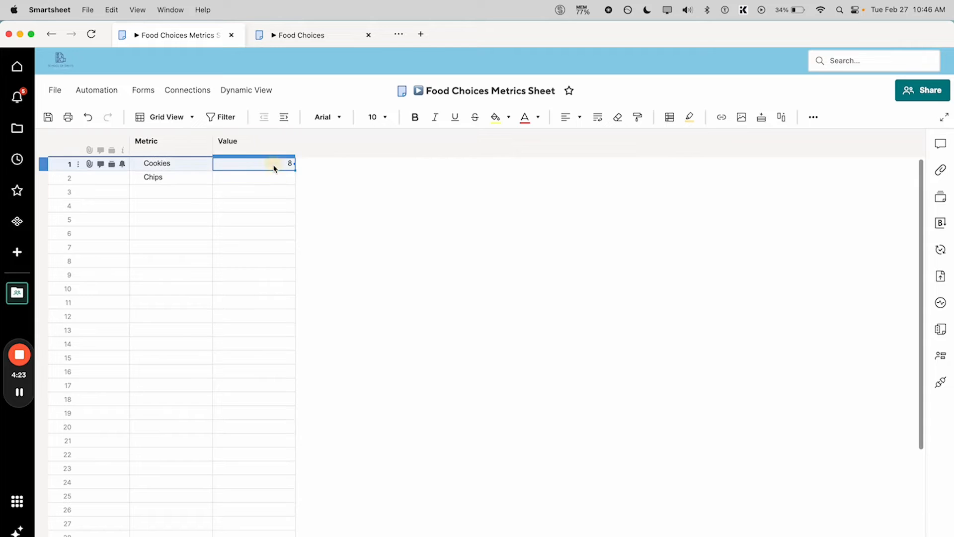
Trim Food Choices to ten rows so Cookies and Chips each count 5 on the metrics sheet
right_click(275, 163)
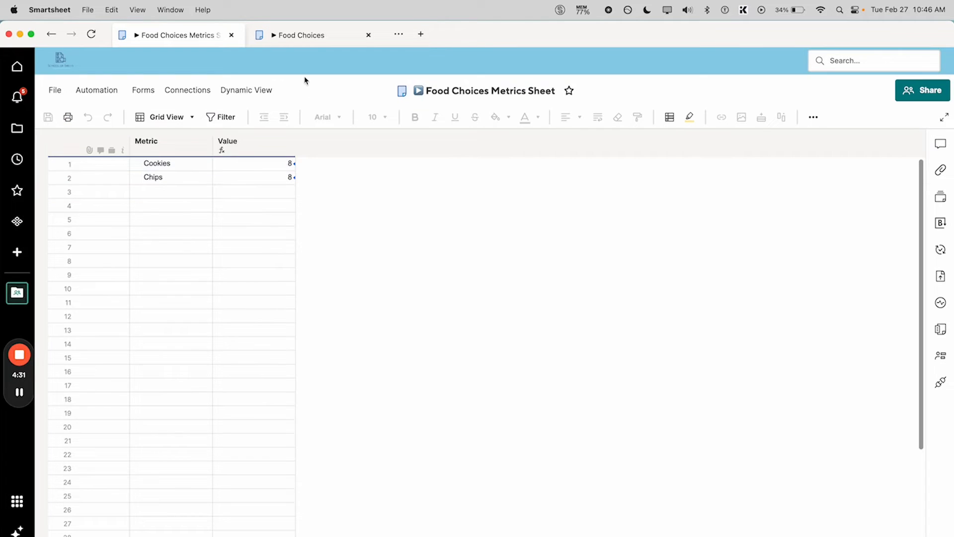
click(300, 35)
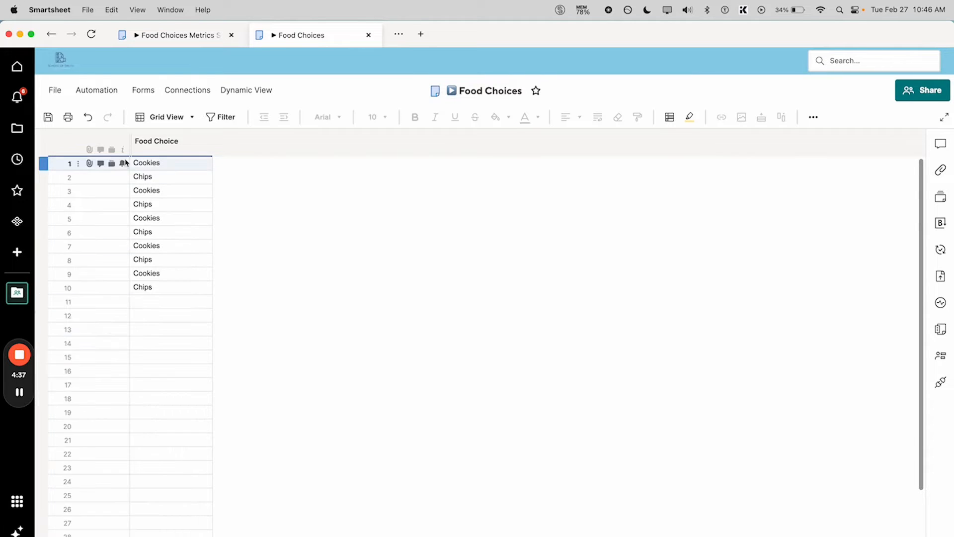
click(177, 35)
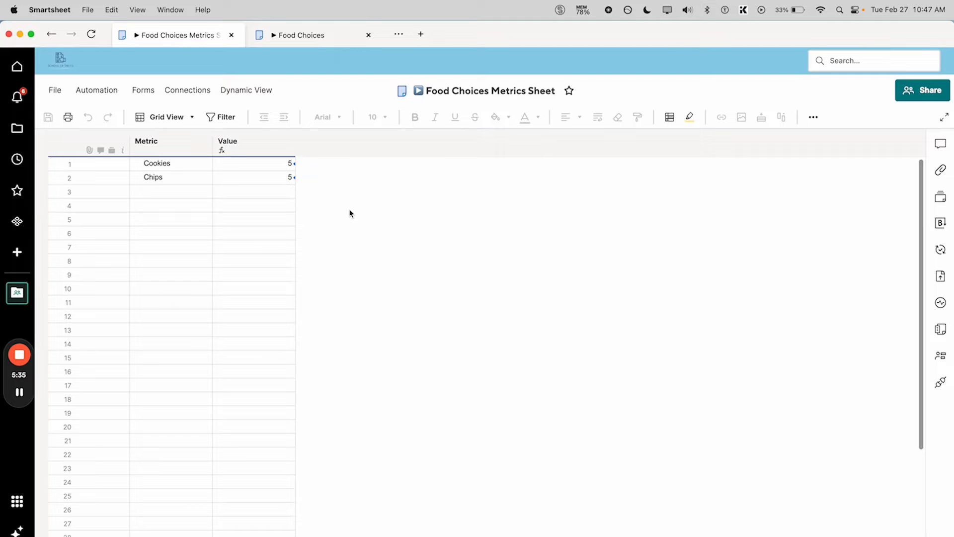
Insert a new column named Chart to the right of Value
right_click(252, 140)
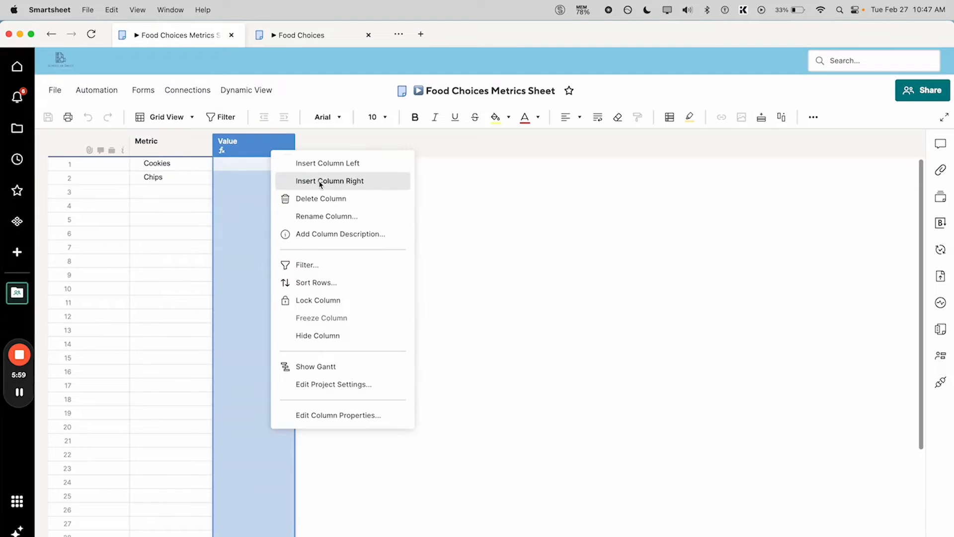
click(330, 181)
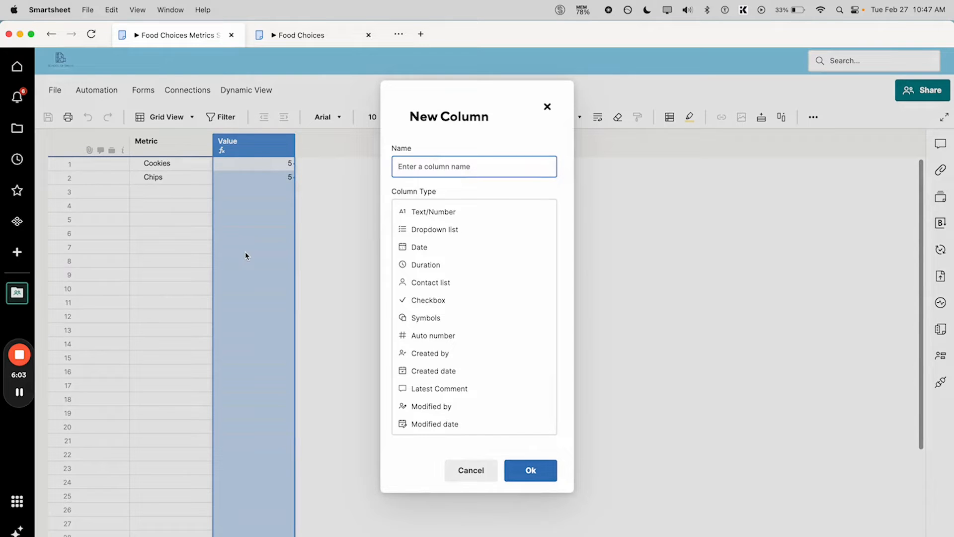
text(Cha)
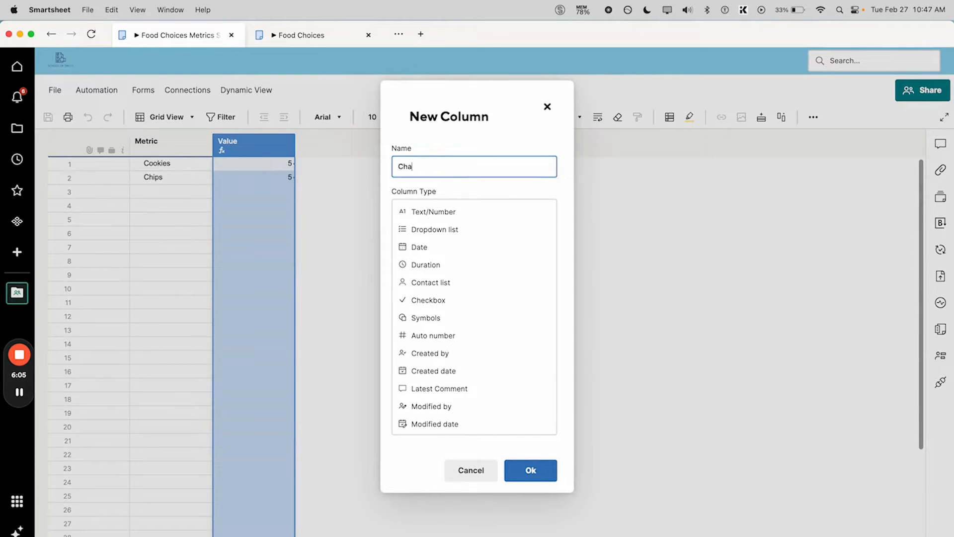
text(rt)
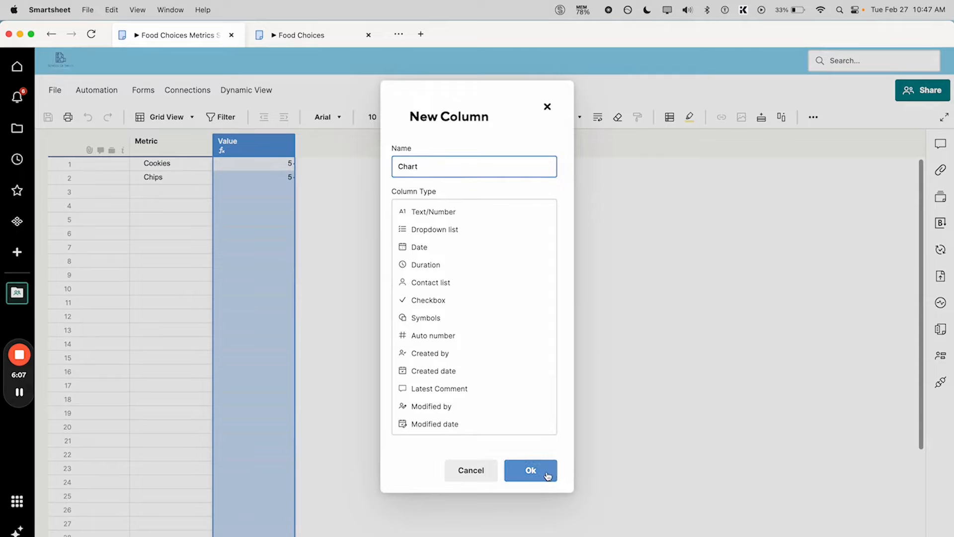
click(529, 470)
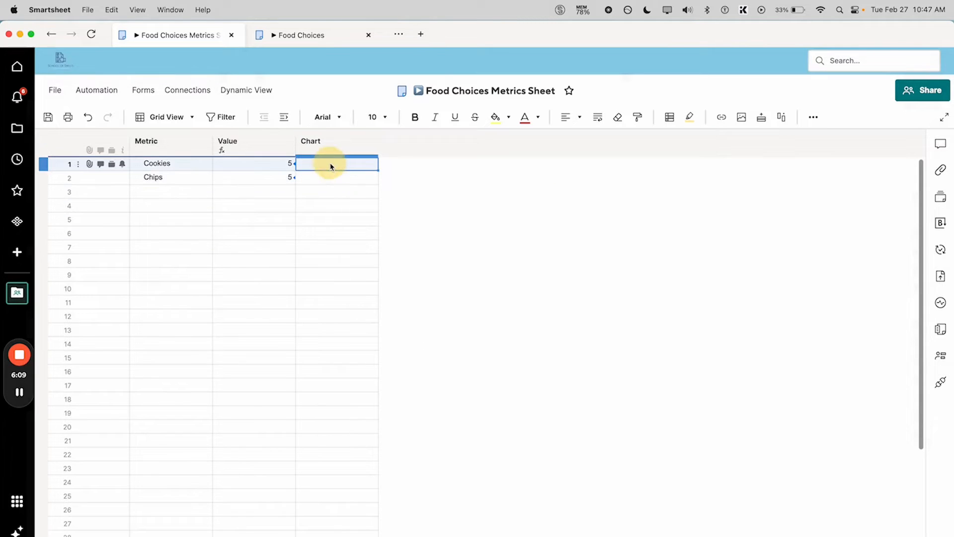
Enter 'Food Choices Pie Chart' in the Chart column for both Cookies and Chips
text(Food Choices Pie Chart)
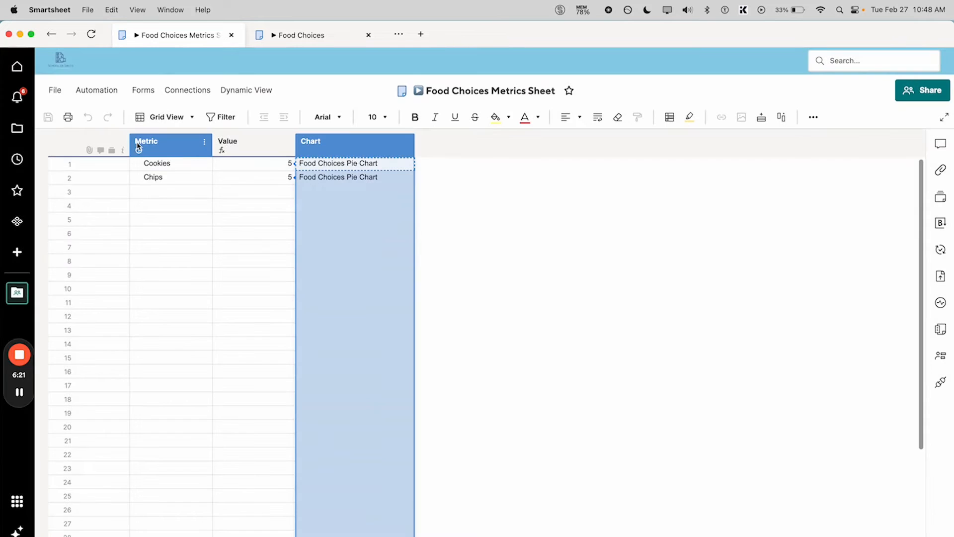
click(170, 192)
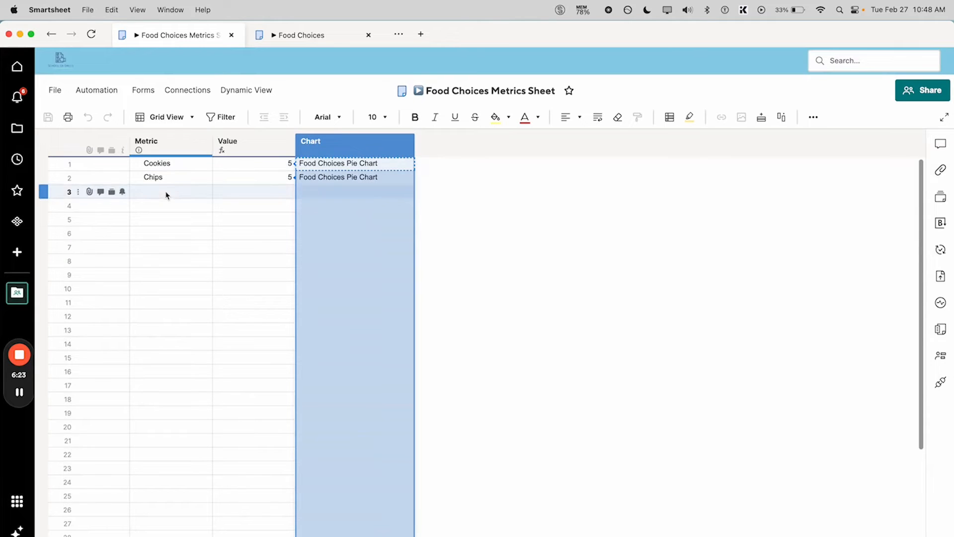
click(213, 218)
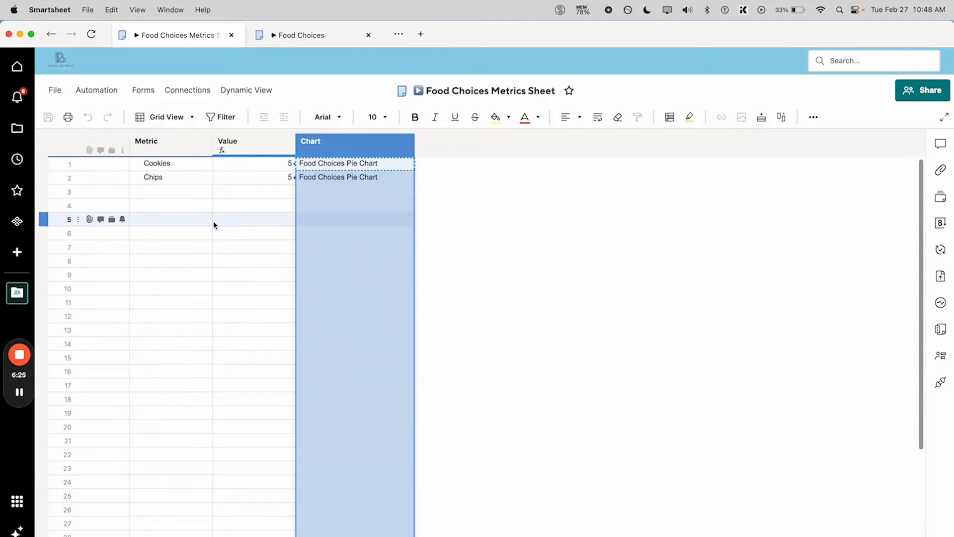
mouse_move(338, 220)
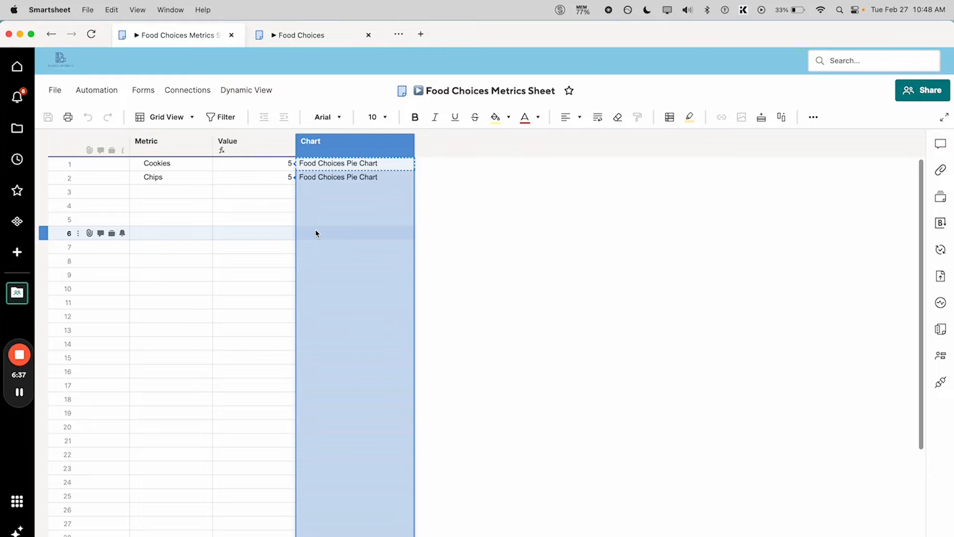
Review the Food Choices Chart Report's source sheet and its Sheet Name and Value columns
click(51, 34)
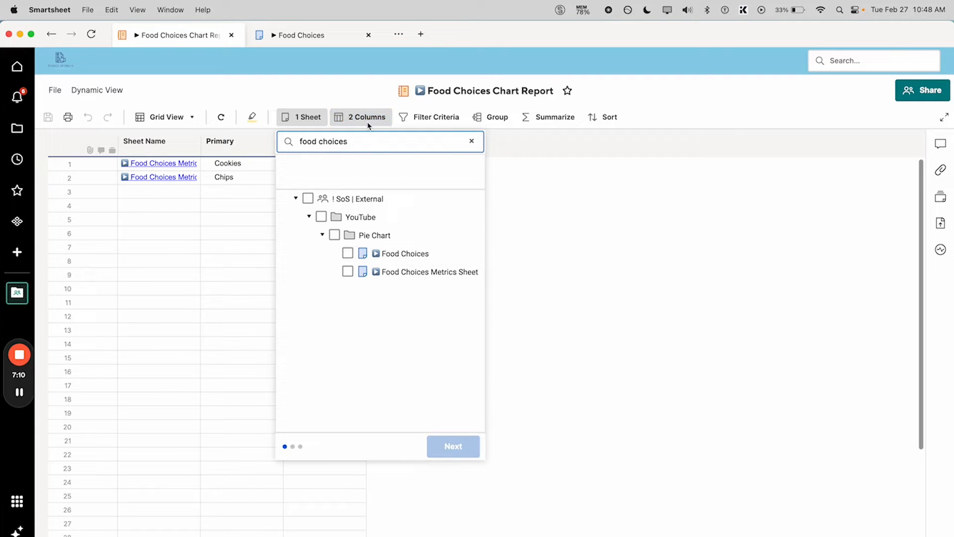
click(366, 117)
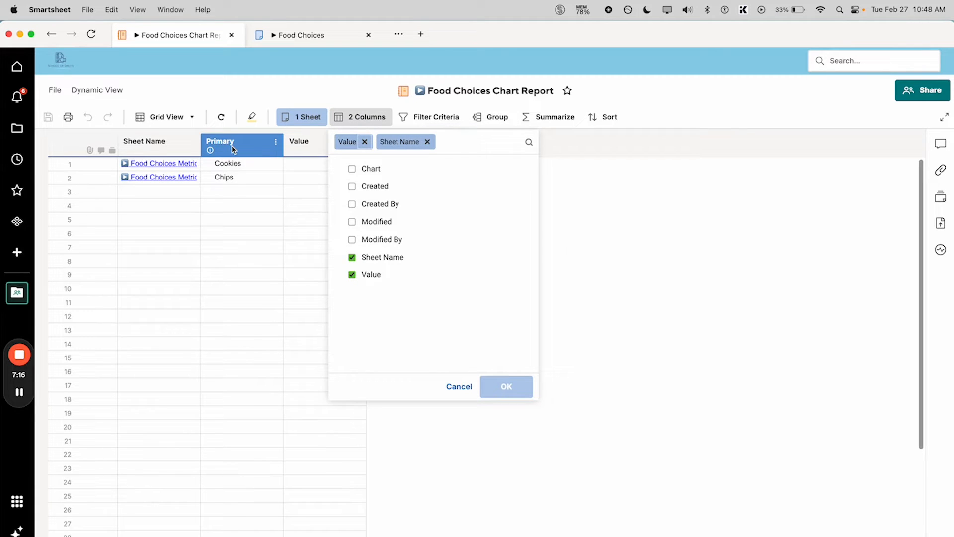
mouse_move(337, 249)
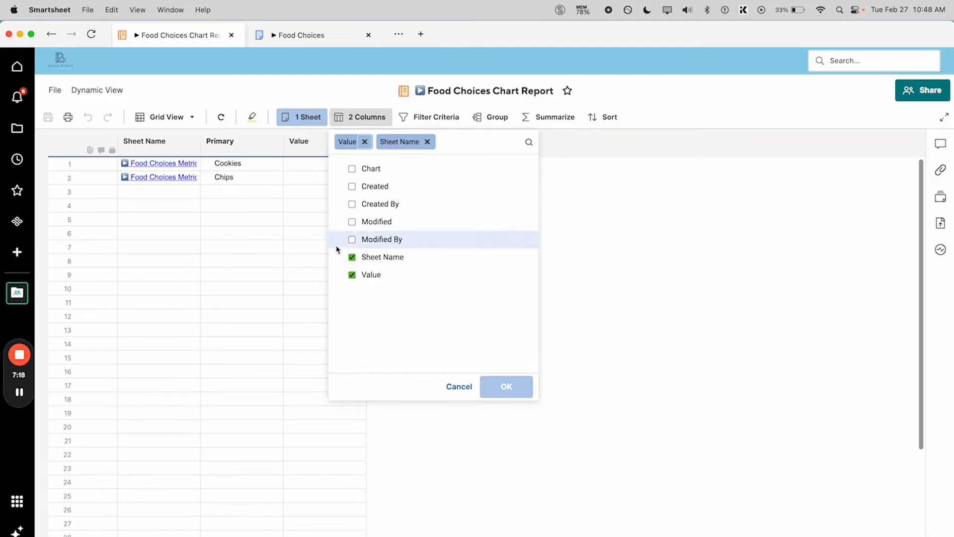
click(435, 118)
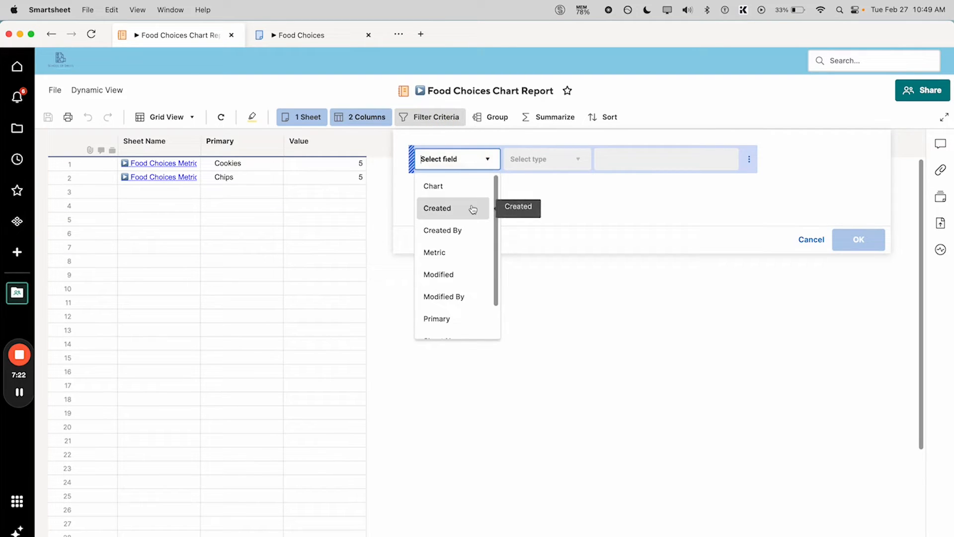
mouse_move(442, 230)
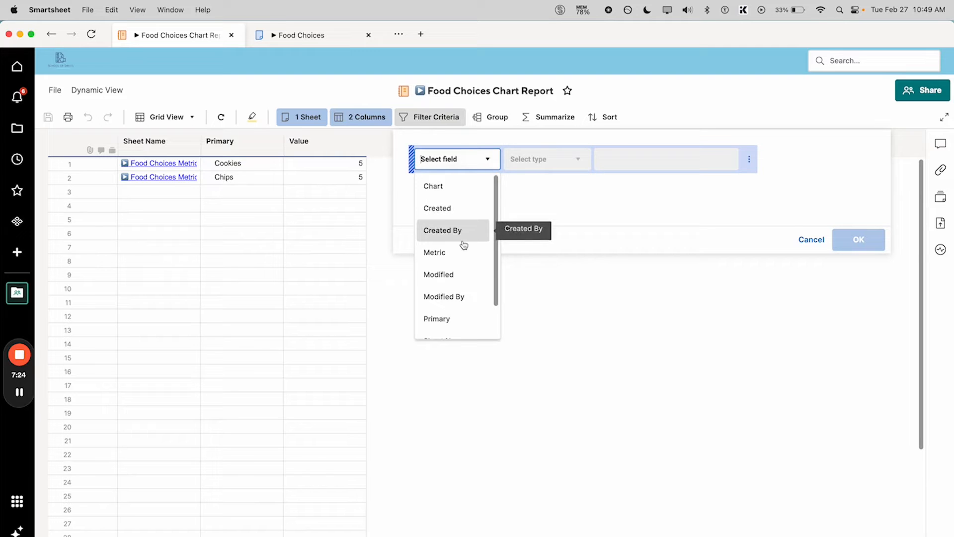
Filter the report where Chart is one of Food Choices Pie Chart and apply it
click(433, 186)
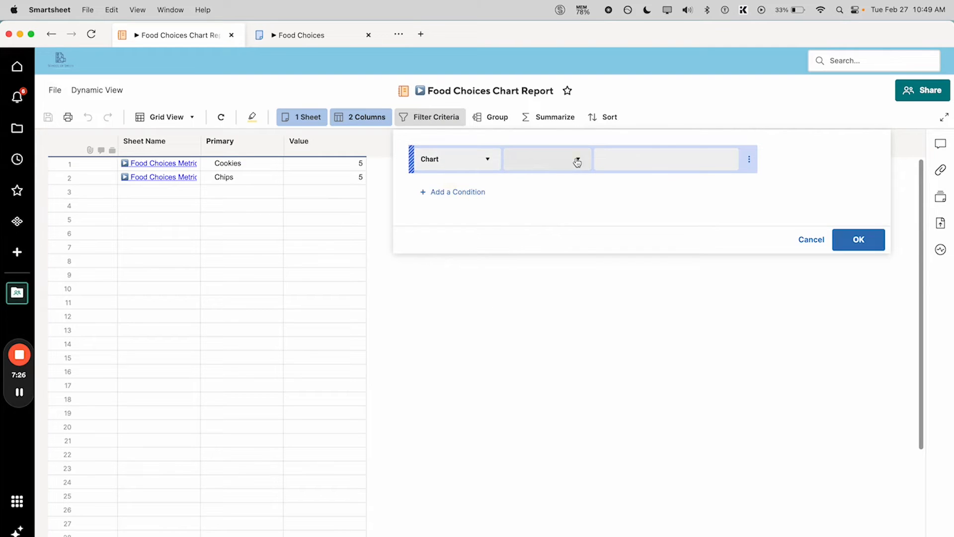
click(545, 159)
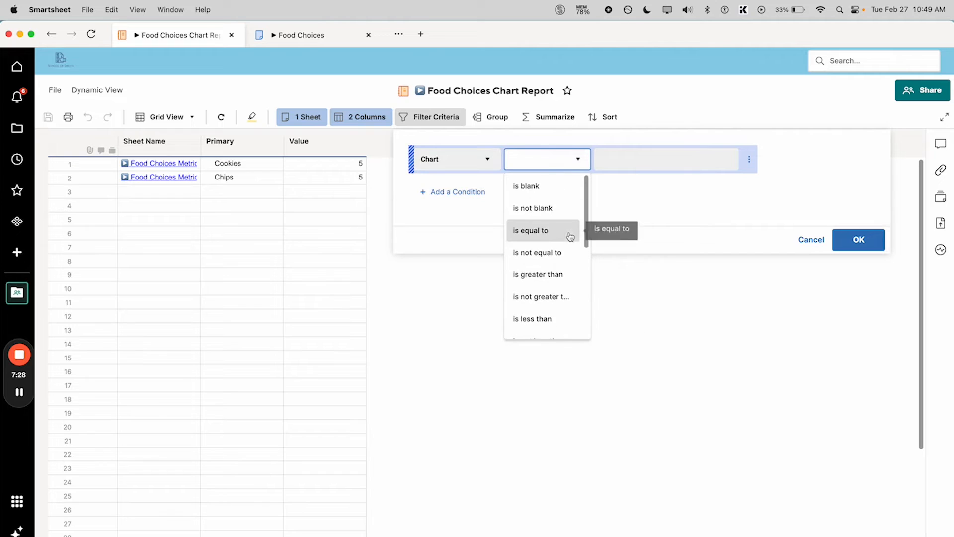
scroll(down, 3)
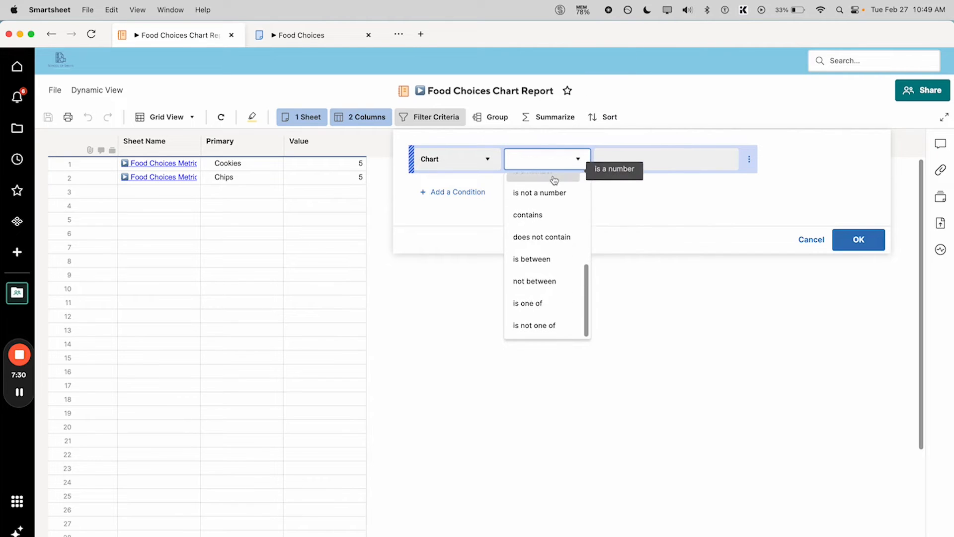
click(527, 303)
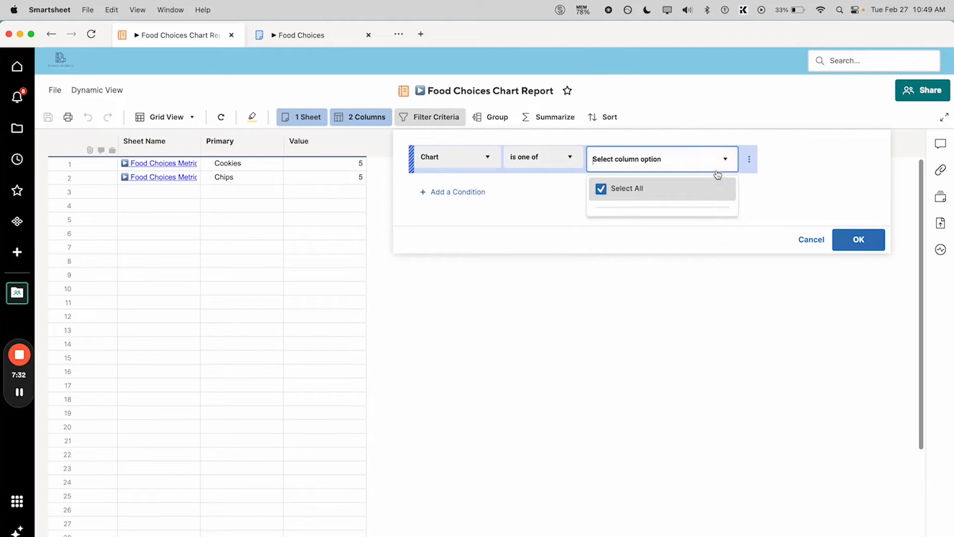
click(600, 188)
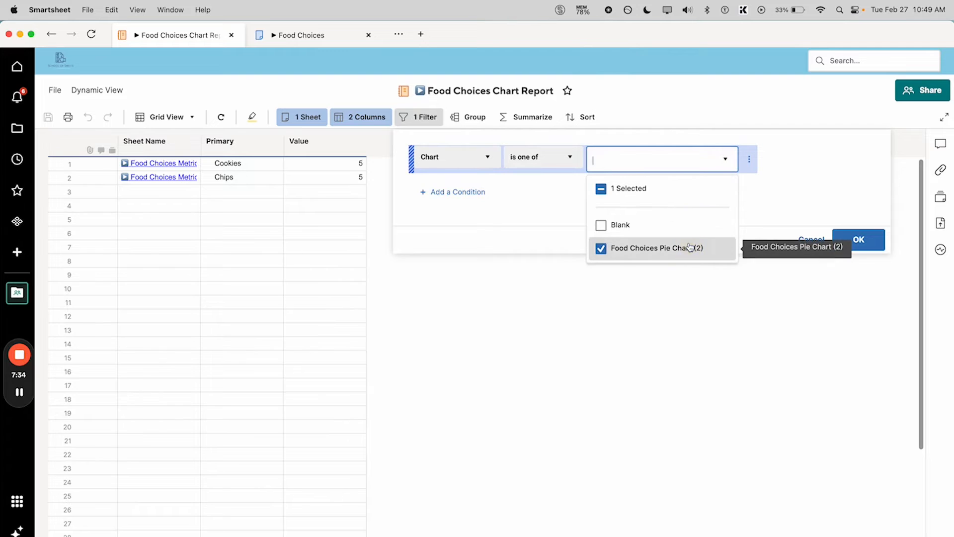
click(858, 240)
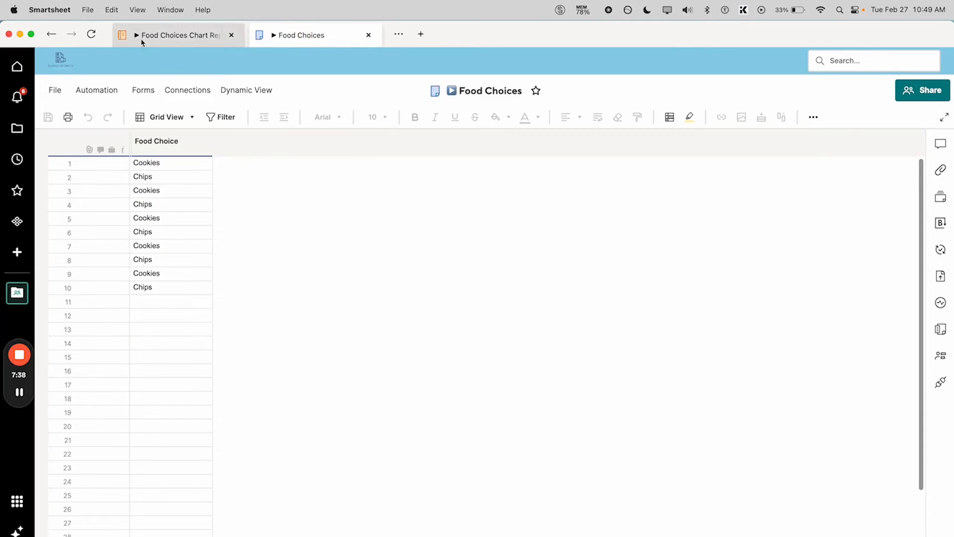
Add an Other row with 'Other report' as its Chart on the metrics sheet, then return to the report
click(312, 35)
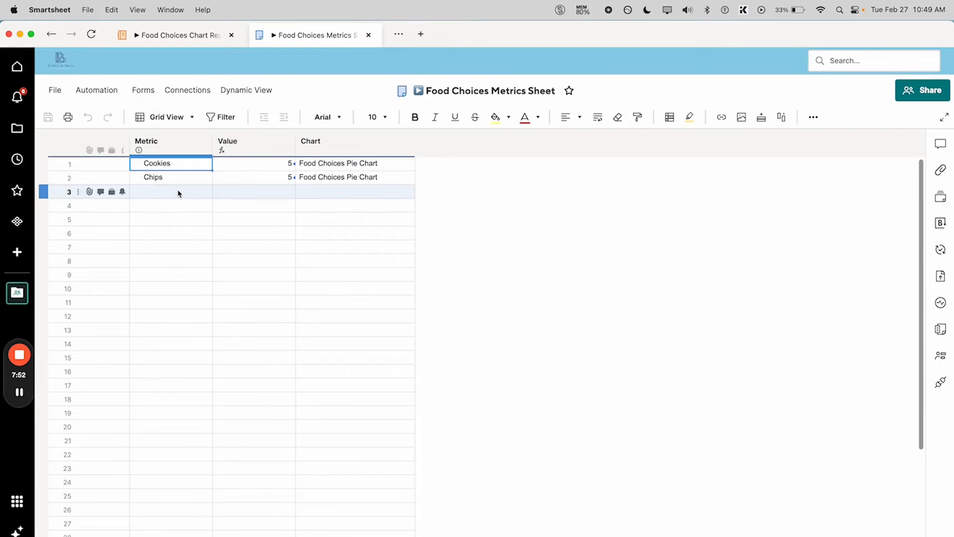
text(Other)
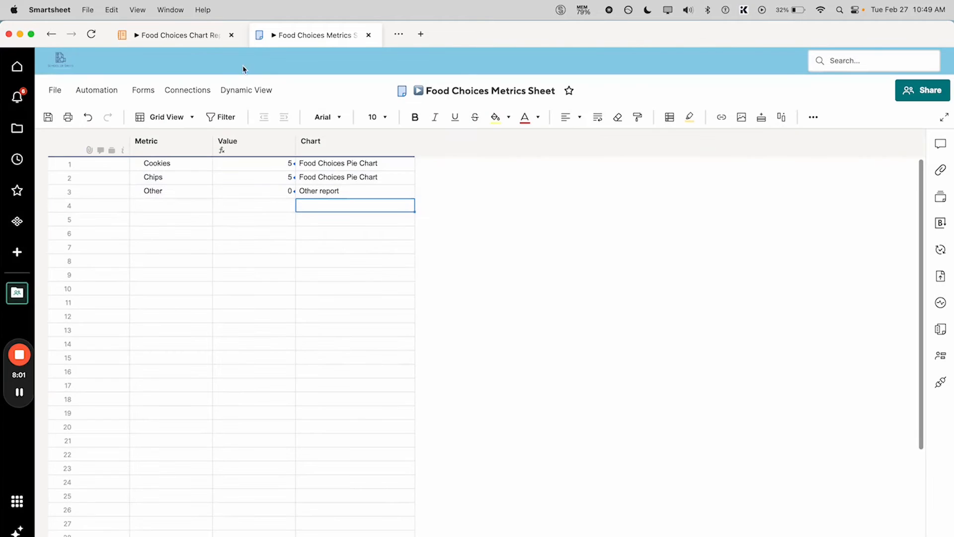
click(176, 34)
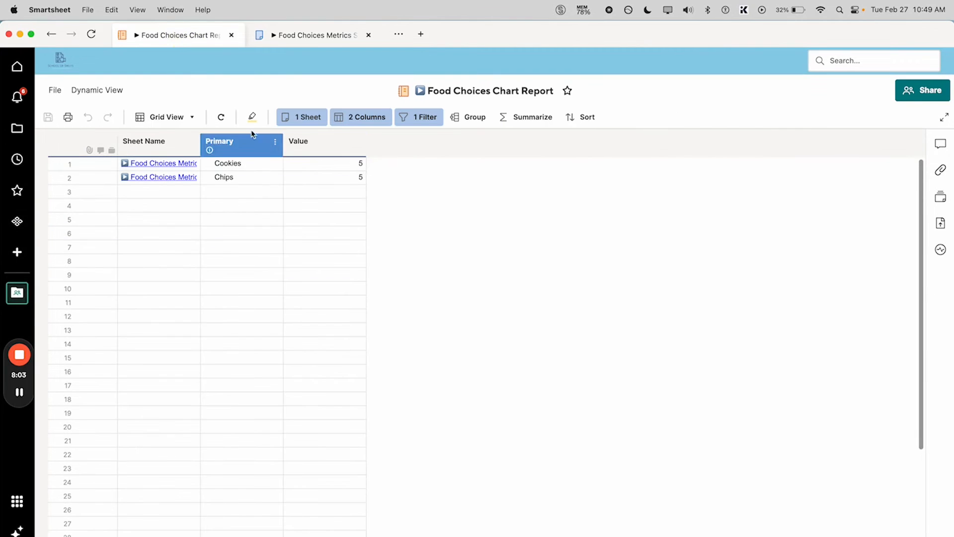
Confirm the report still lists only Cookies and Chips and open the empty Food Choices Dashboard
click(218, 141)
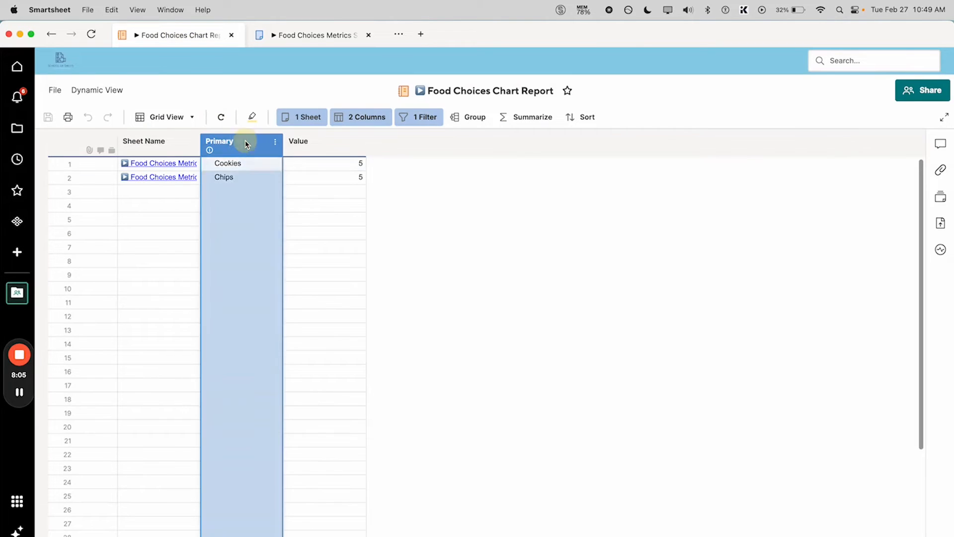
click(144, 140)
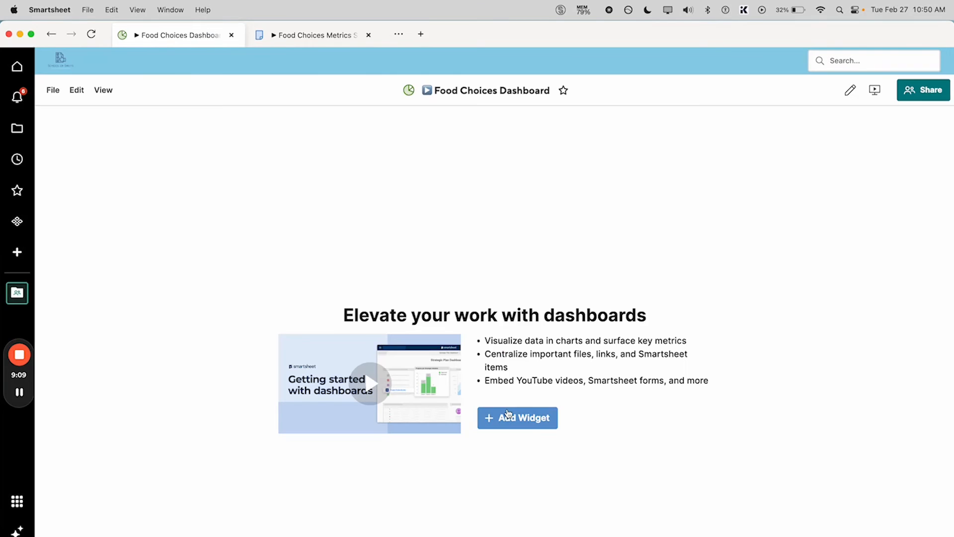
Add a chart widget sourced from the Food Choices Chart Report, previewing Cookies and Chips at 50% each
click(517, 418)
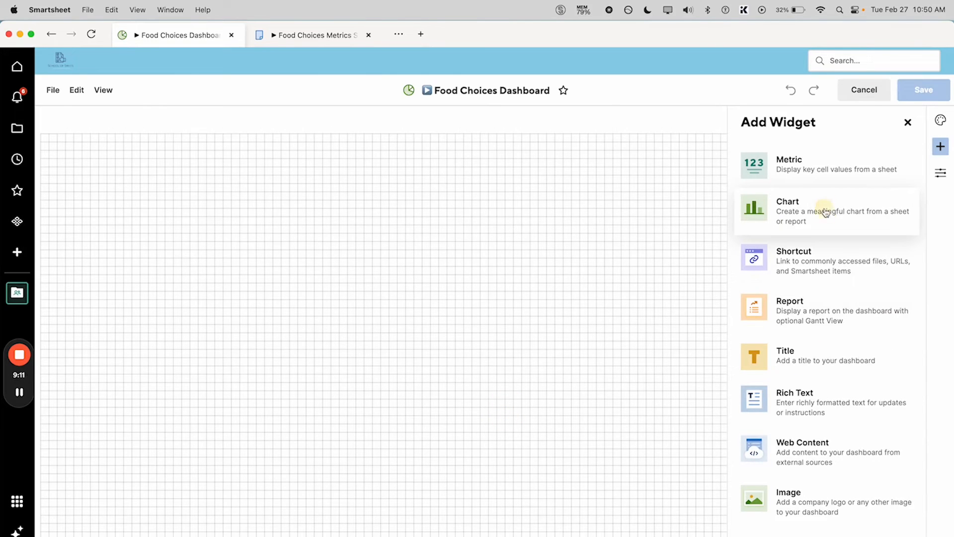
click(788, 211)
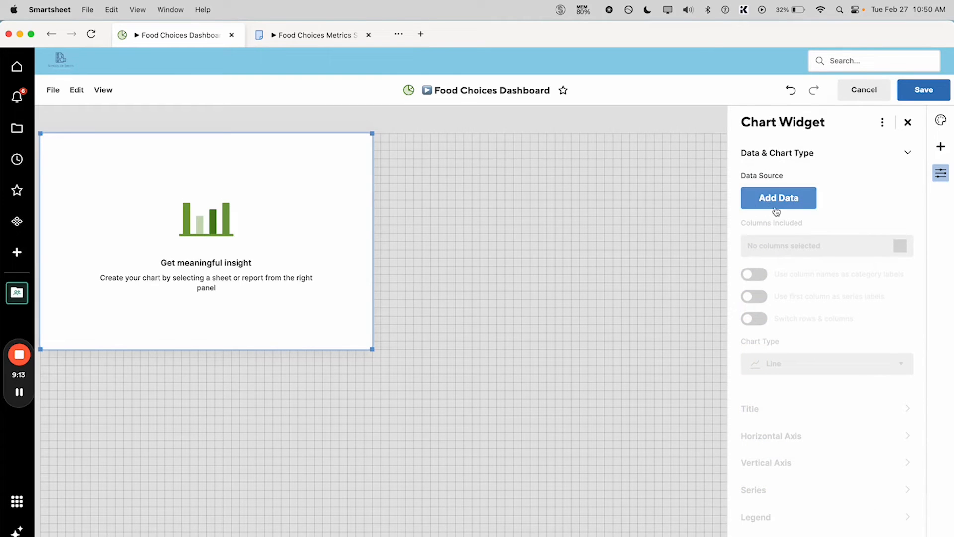
click(778, 198)
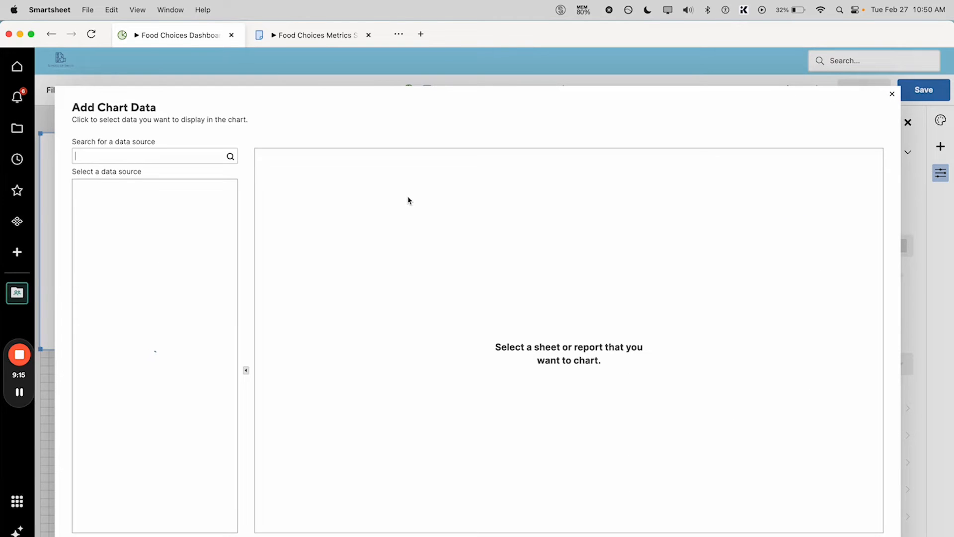
text(Food Choices)
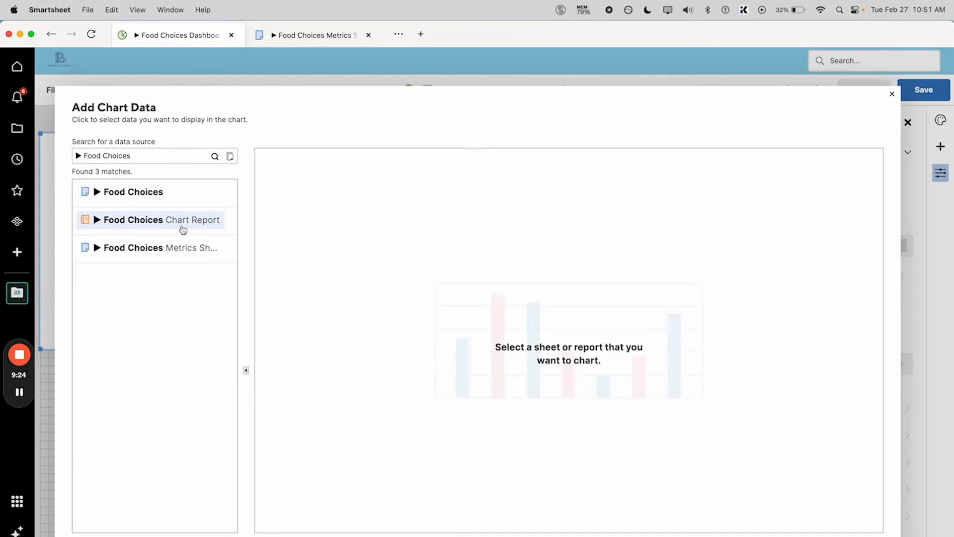
click(161, 219)
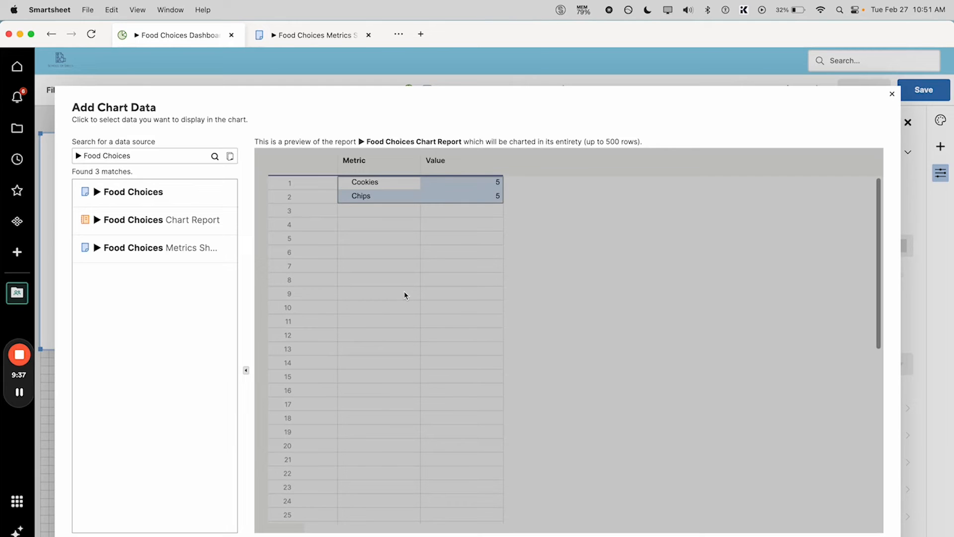
mouse_move(628, 434)
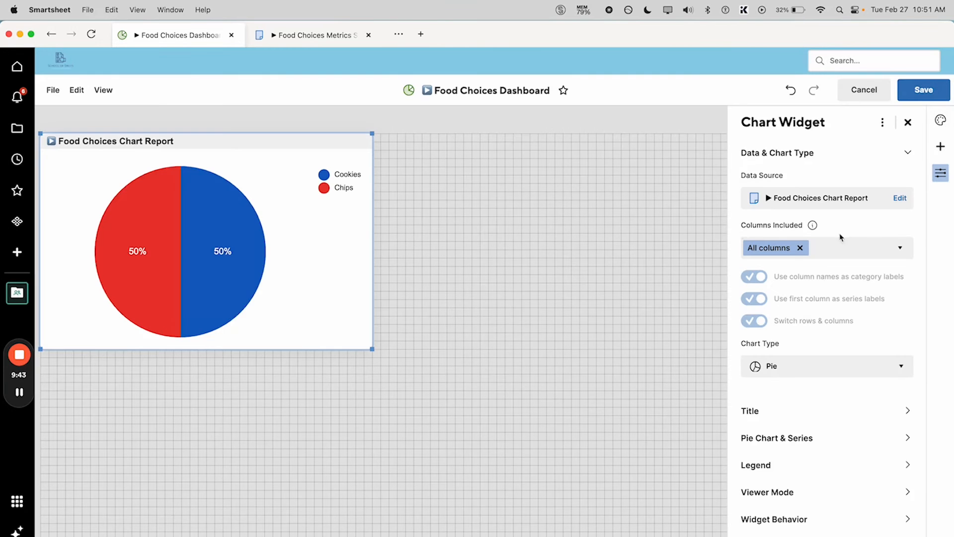
mouse_move(837, 387)
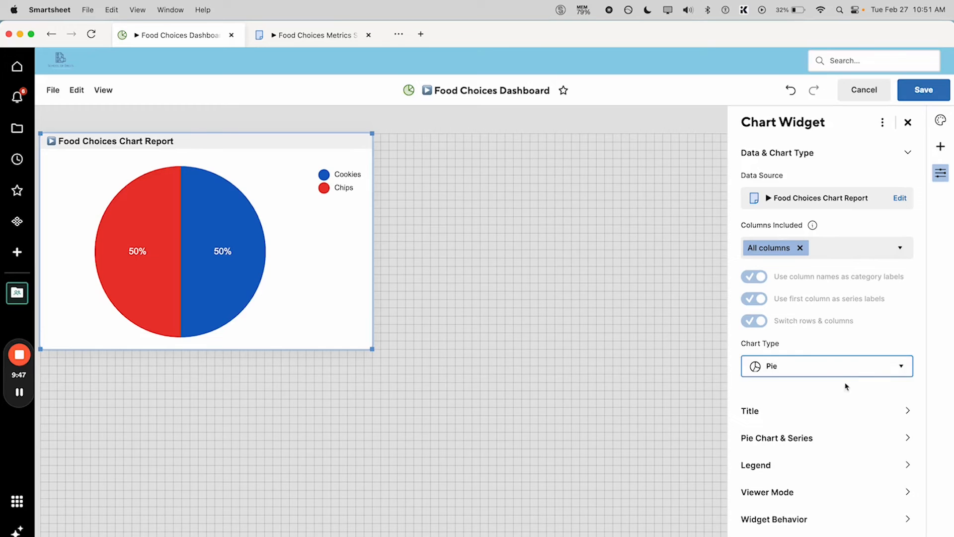
mouse_move(418, 222)
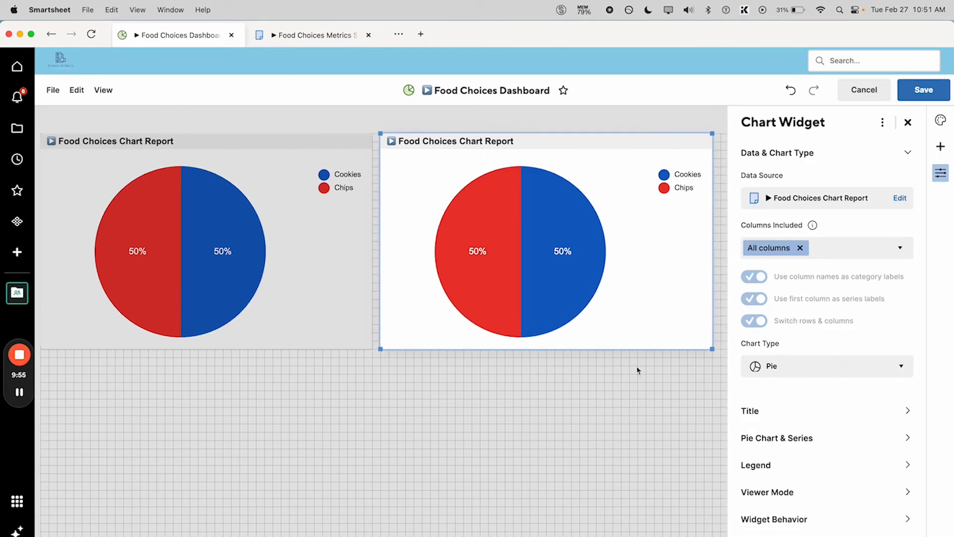
Switch the duplicated Food Choices chart from pie to Column chart type
click(825, 366)
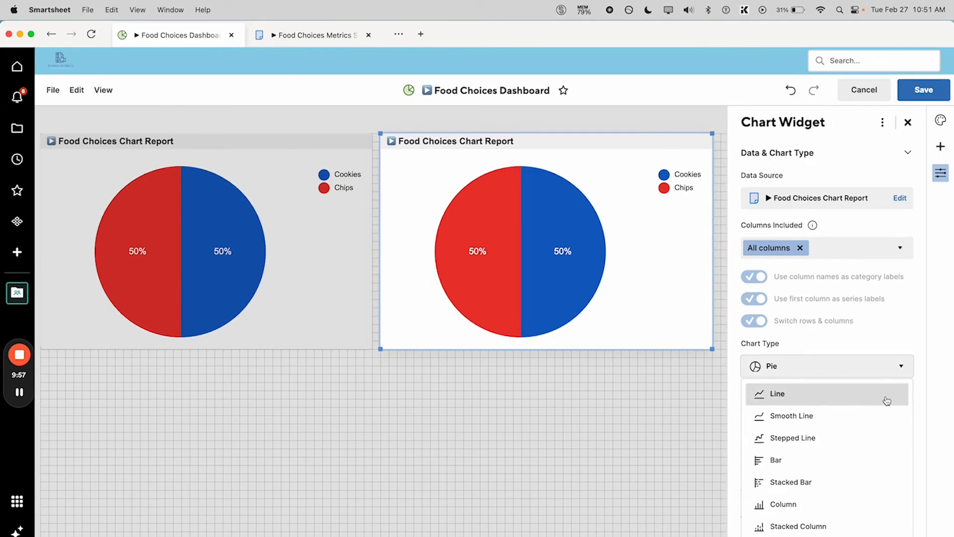
click(784, 503)
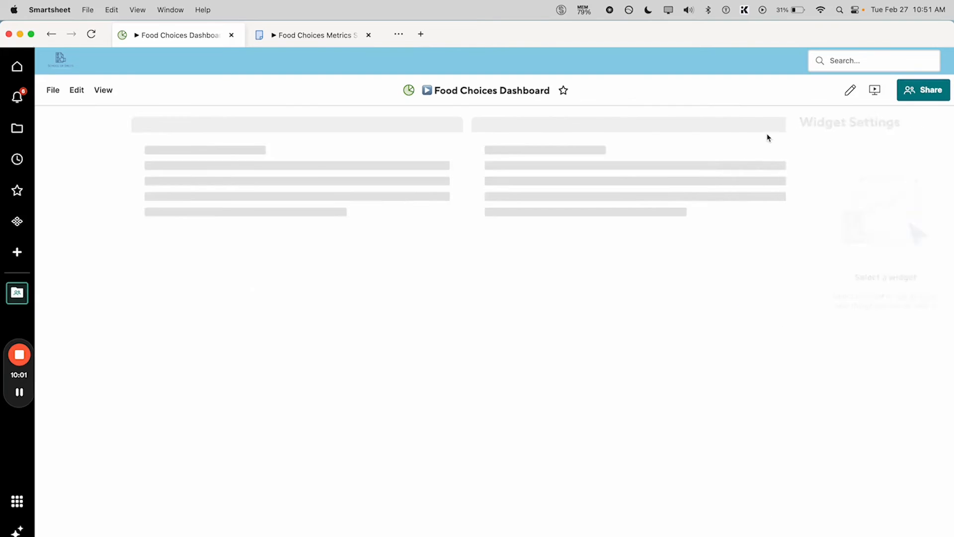
Add a Cupcakes row with filled-down count formulas on the metrics sheet, then return to the dashboard
click(313, 34)
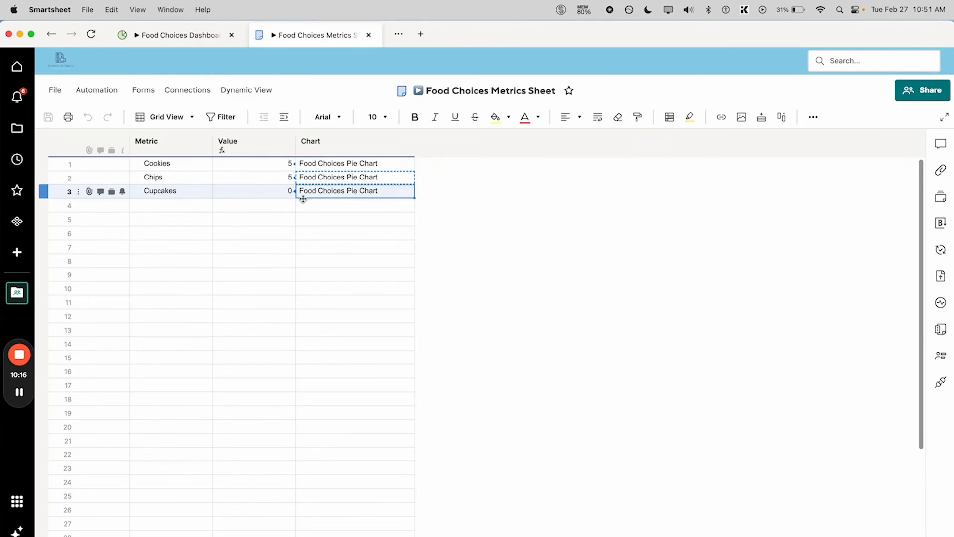
mouse_move(355, 191)
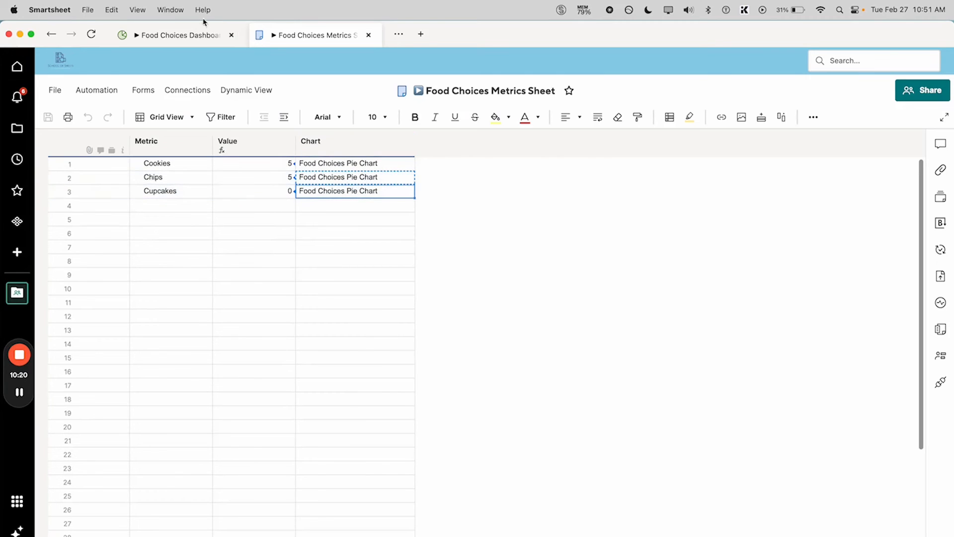
click(177, 34)
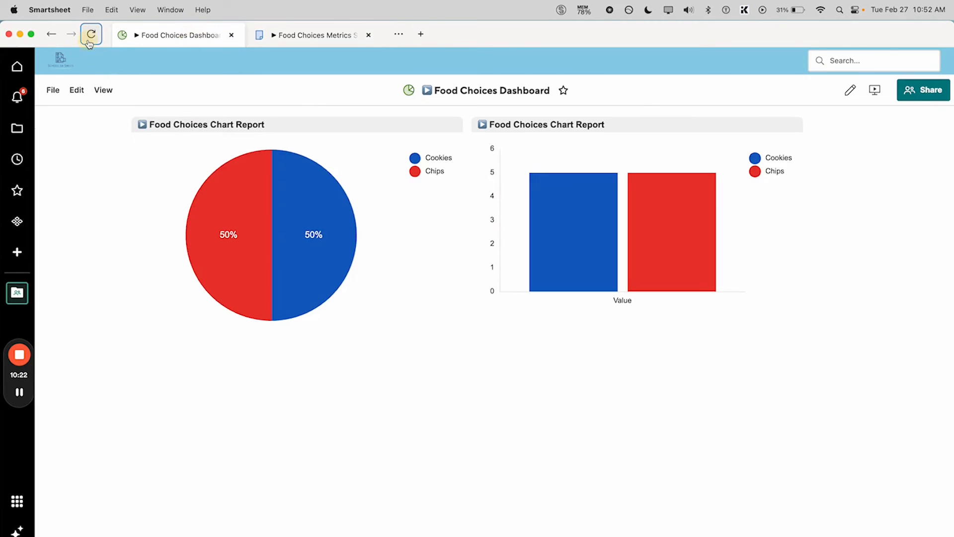
Reload the dashboard so Cupcakes appears in the column chart legend, then switch to the Food Choices sheet
click(91, 34)
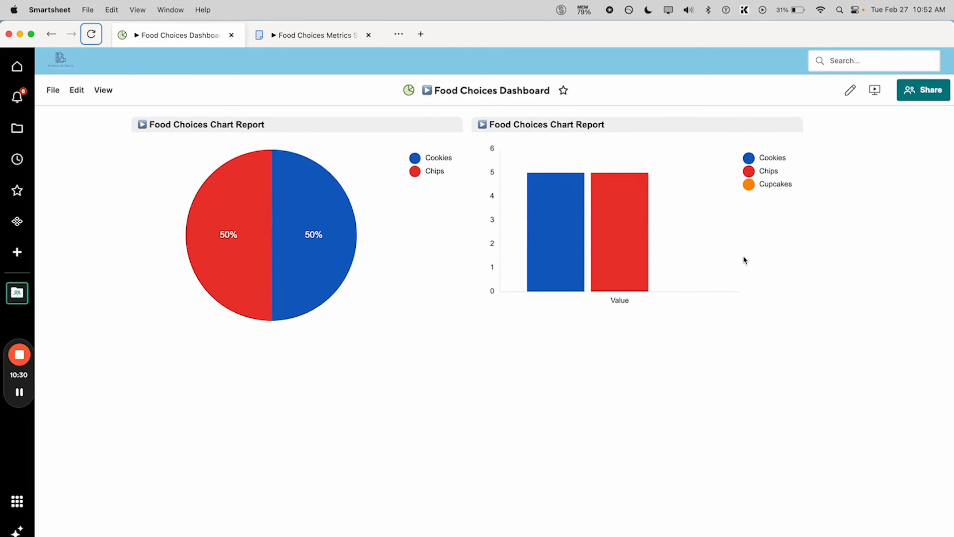
mouse_move(602, 250)
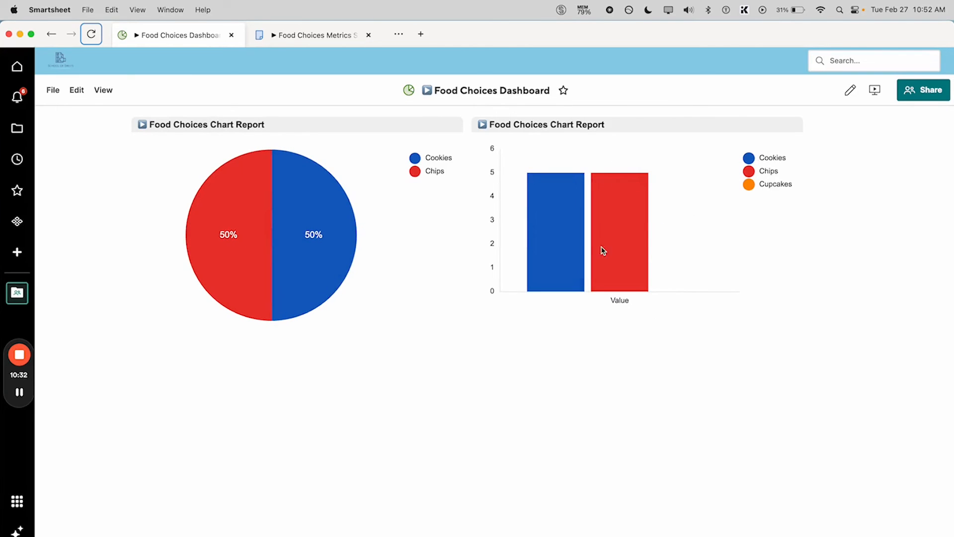
mouse_move(735, 235)
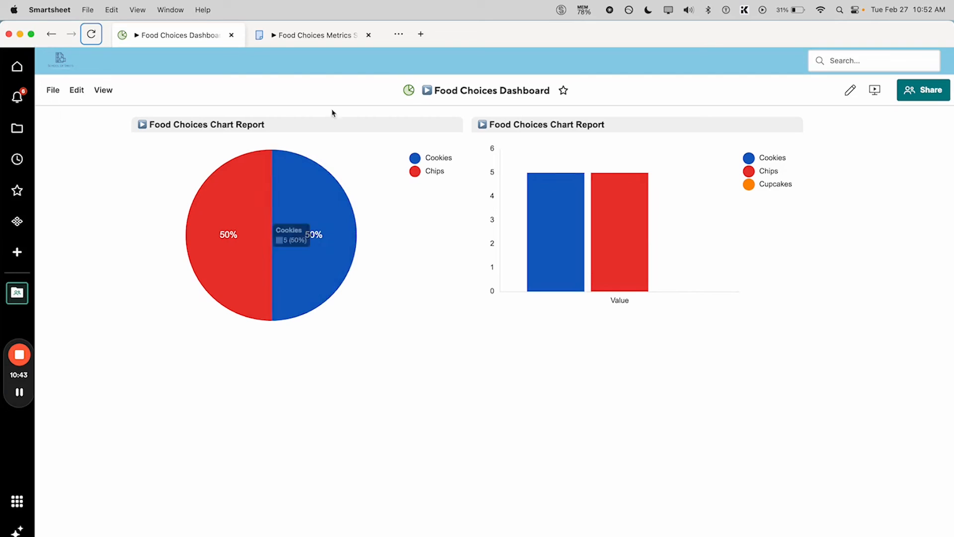
mouse_move(319, 35)
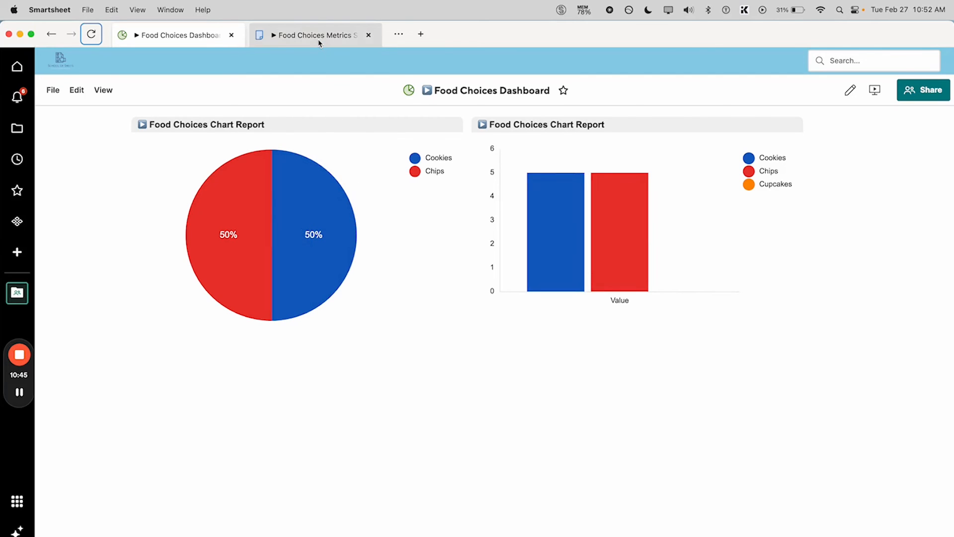
click(313, 35)
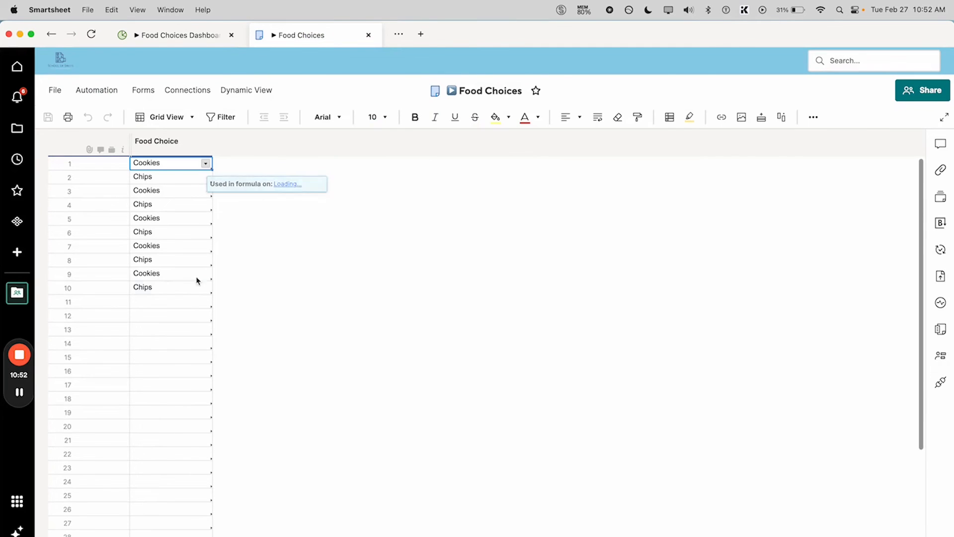
Add Cupcakes as an allowed dropdown value in the Food Choice column
double_click(156, 140)
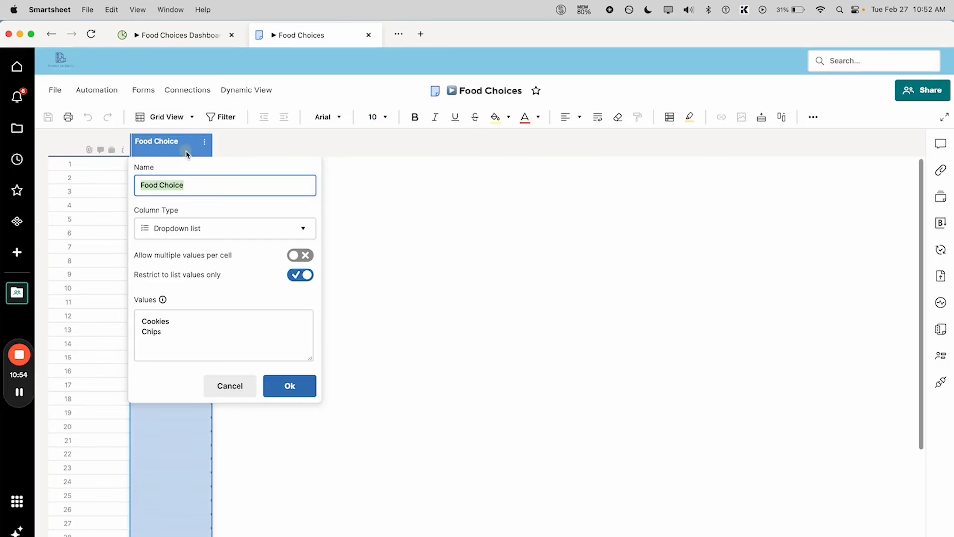
text(C)
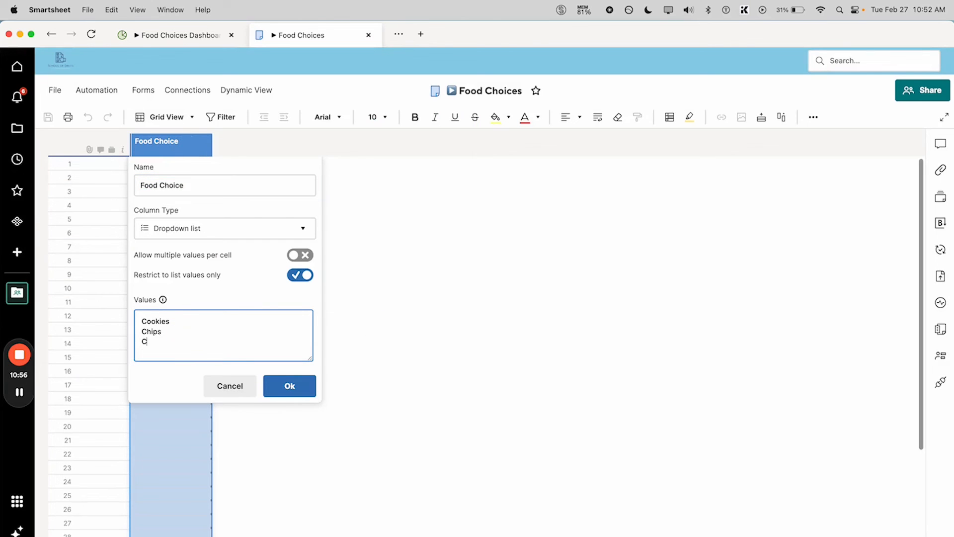
text(upcakes)
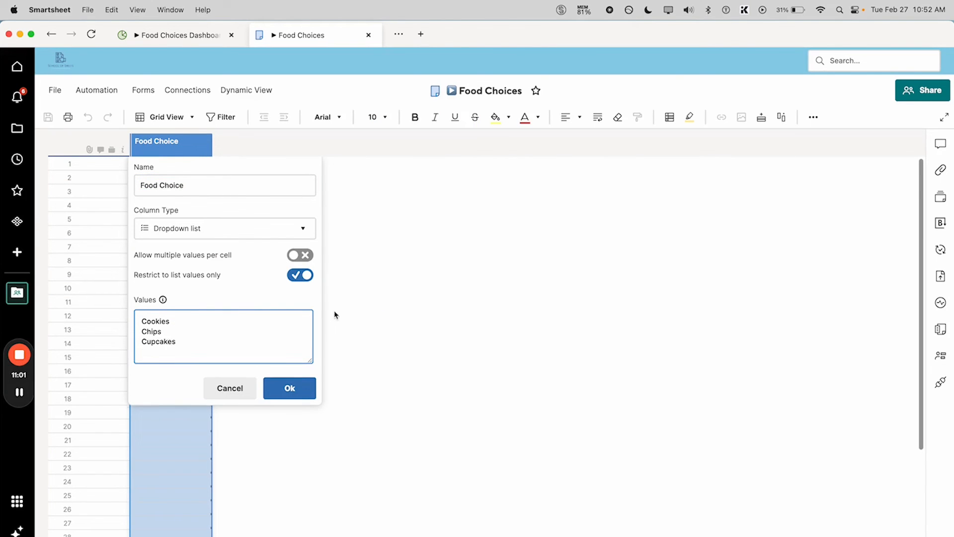
click(289, 389)
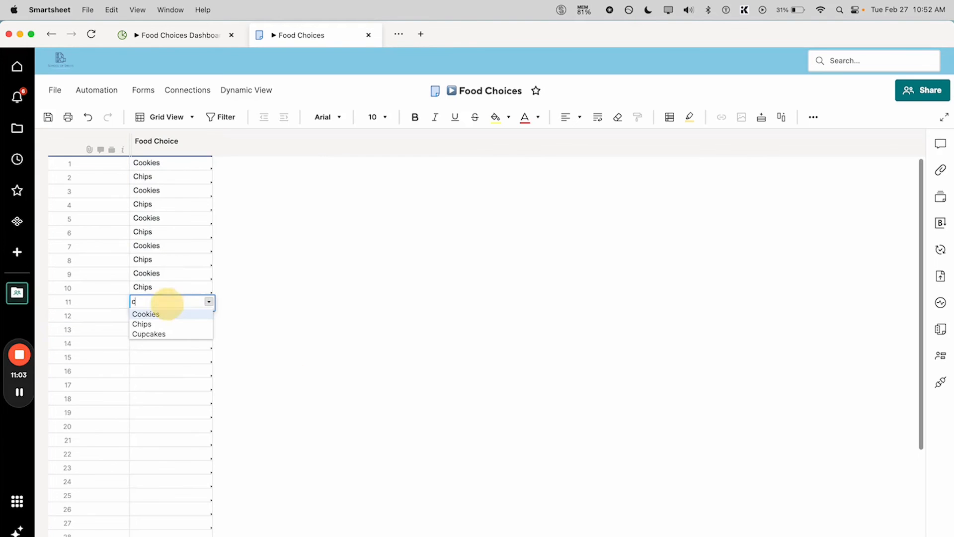
Record Cupcakes as the row 11 entry and return to the dashboard
click(150, 334)
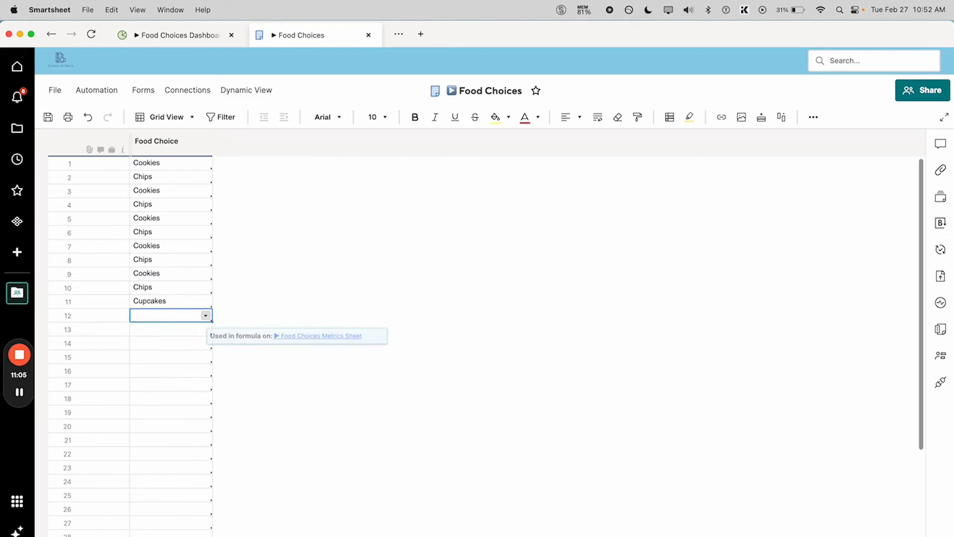
click(177, 35)
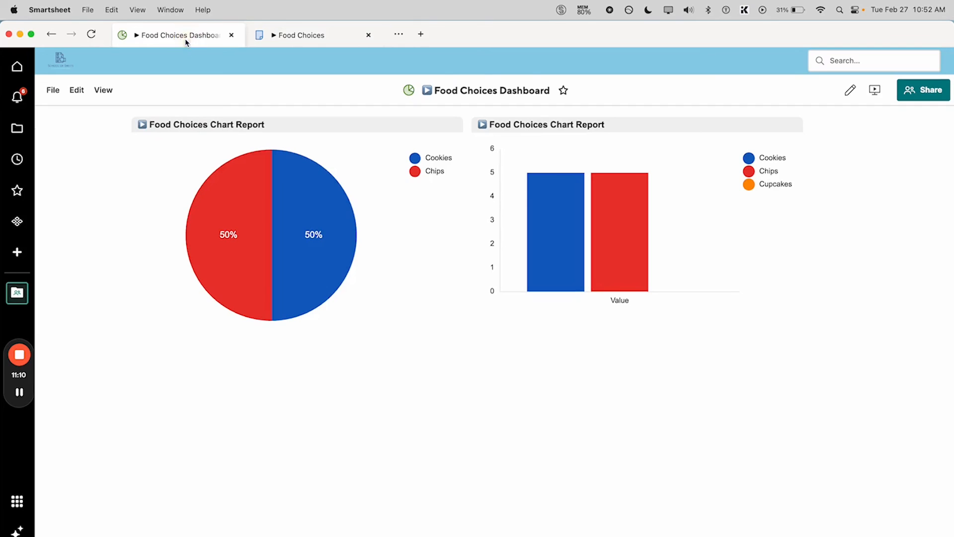
Reload the dashboard so the pie splits 45/45/9 and the column chart shows Cupcakes at 1
click(91, 34)
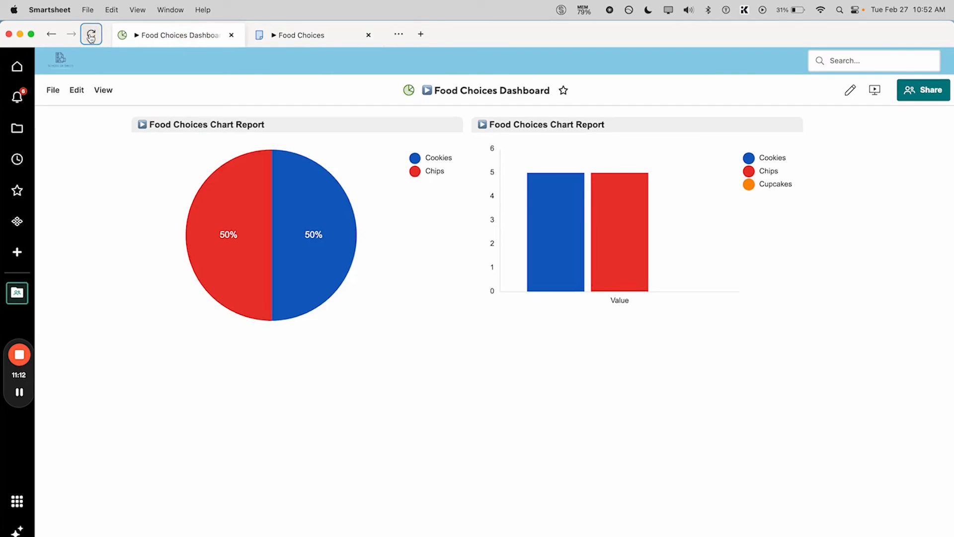
click(90, 34)
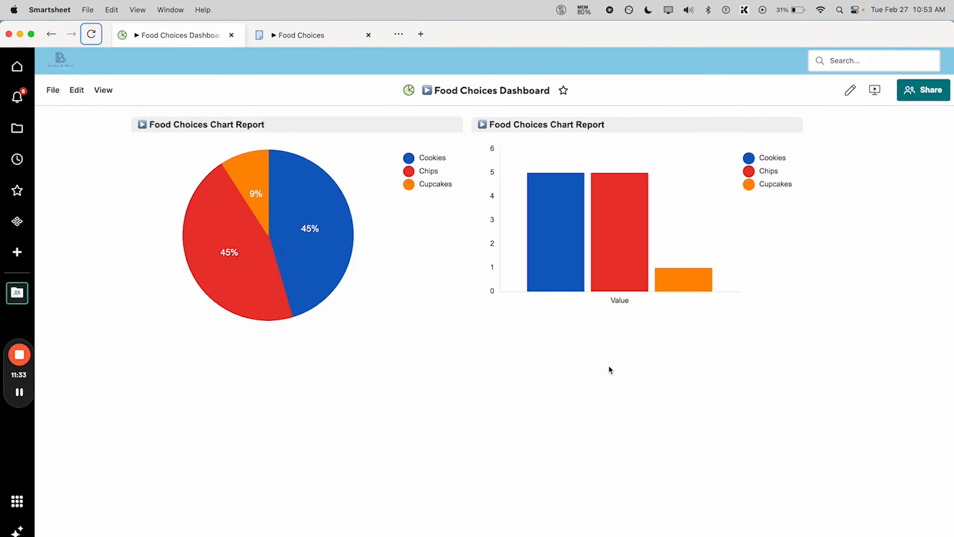